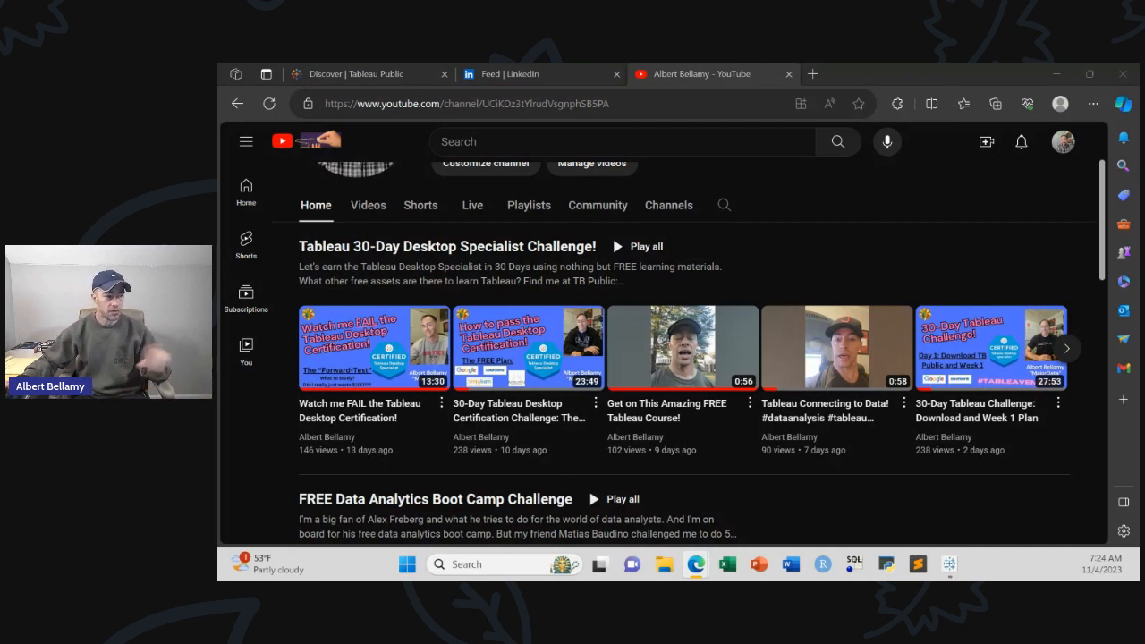
mouse_move(869, 436)
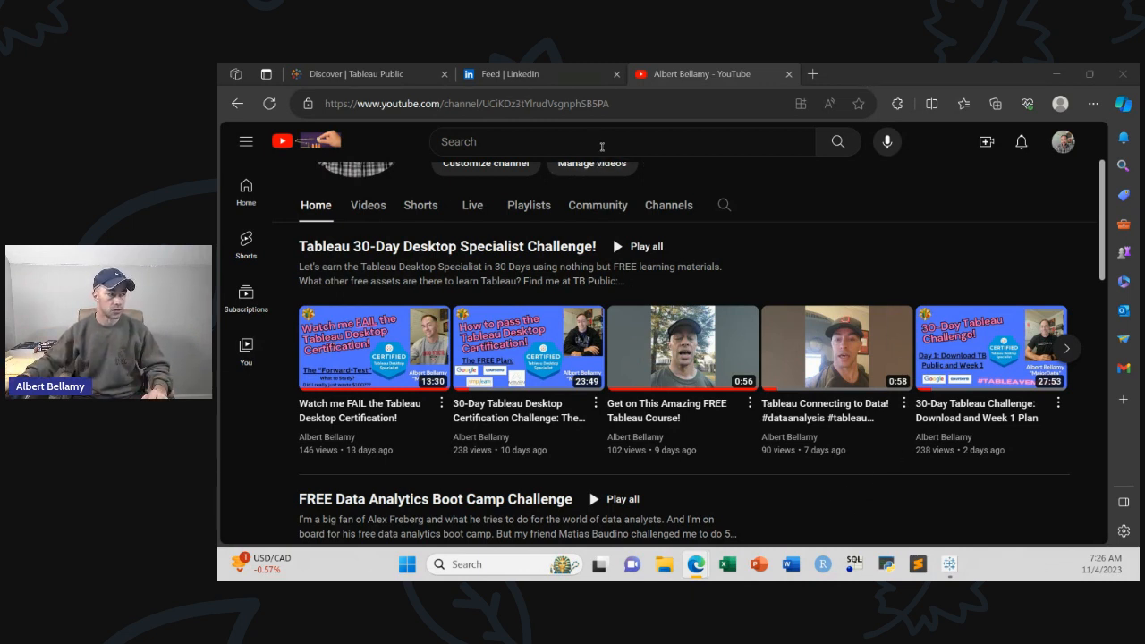
- Search the creator ('kra') and open the '3 websites where you can build your portfolio' upload
text(kratika jain)
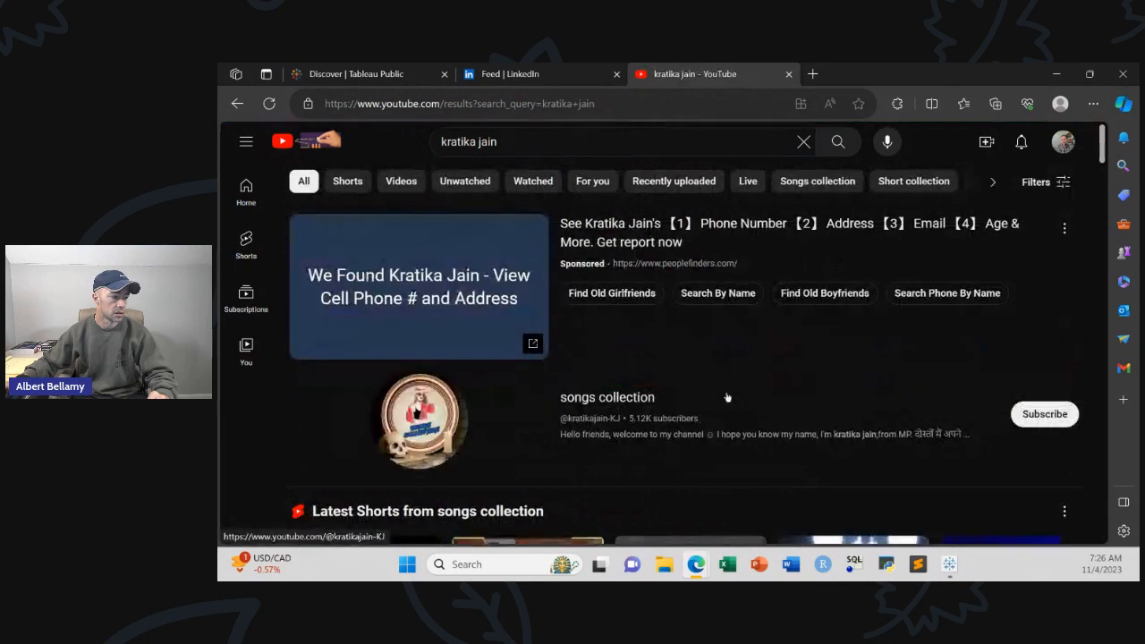
scroll(down, 3)
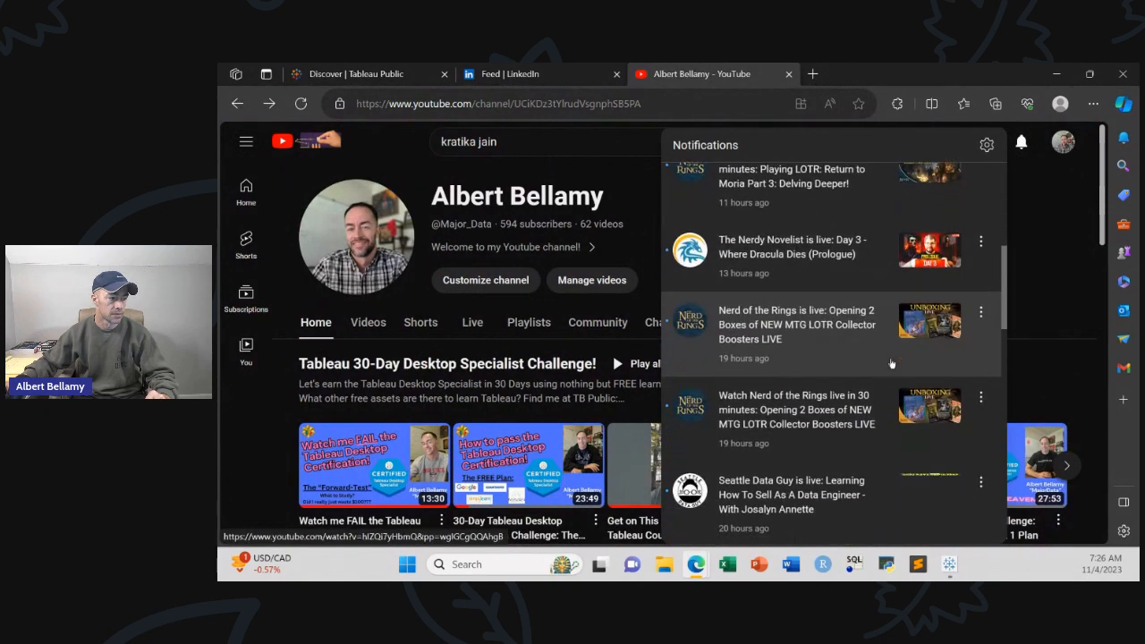
scroll(down, 3)
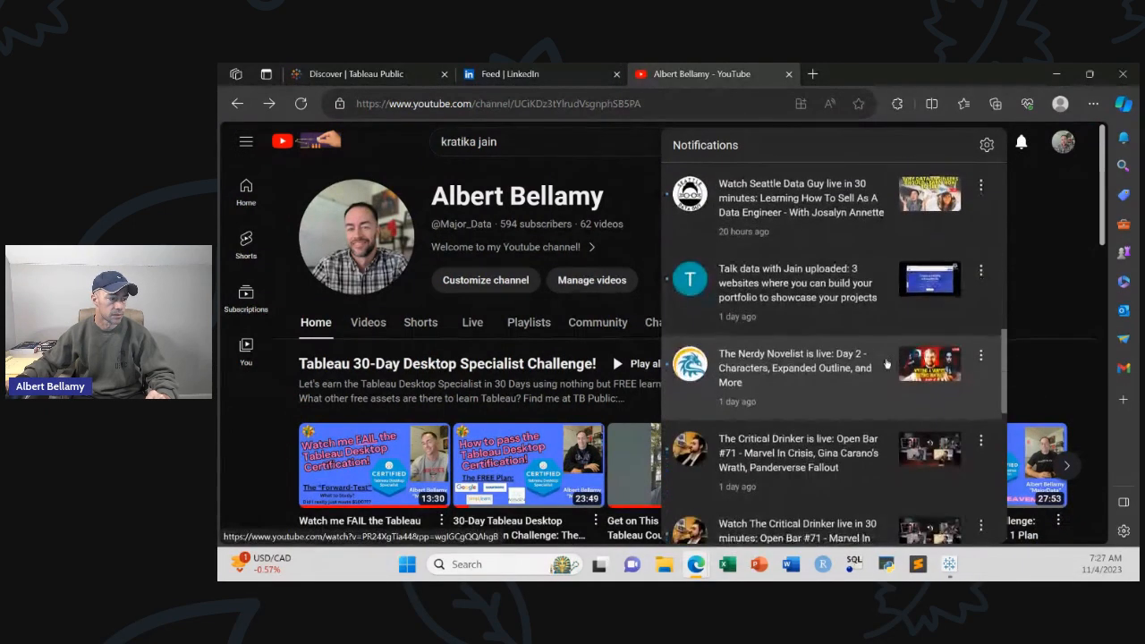
click(797, 283)
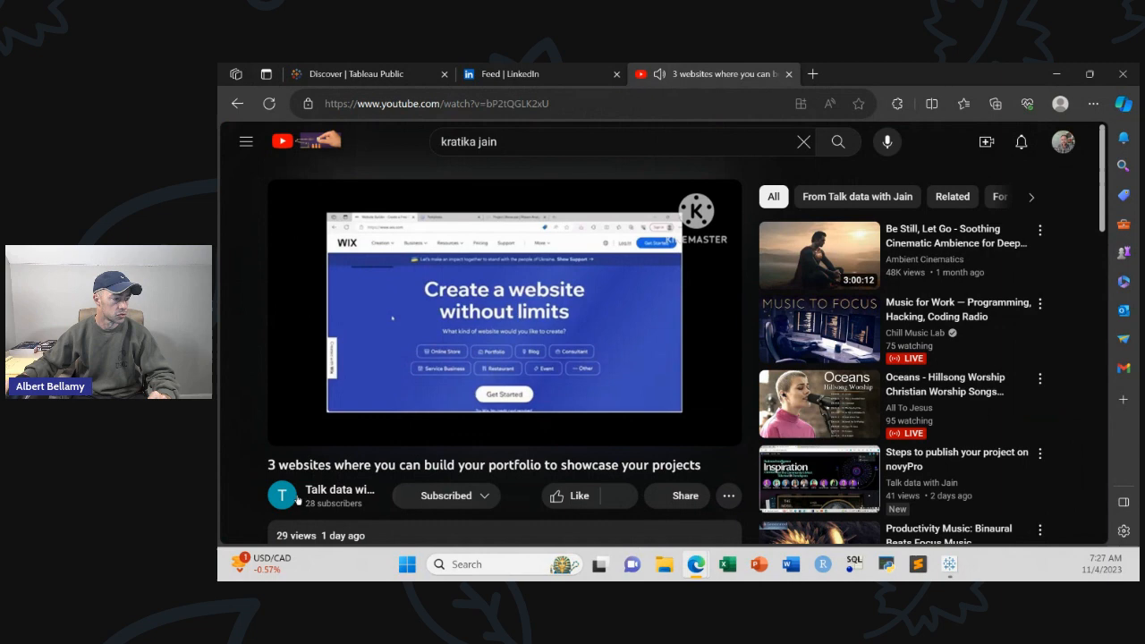
- Scroll below the portfolio video to its Comments section with an empty comment box ready
click(569, 495)
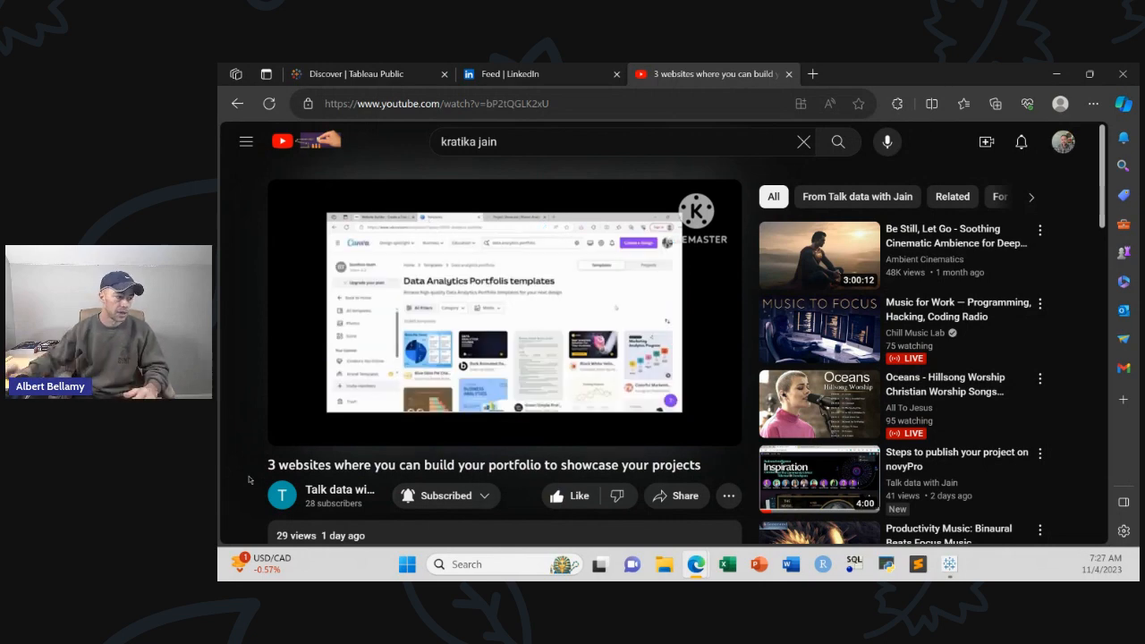
scroll(down, 3)
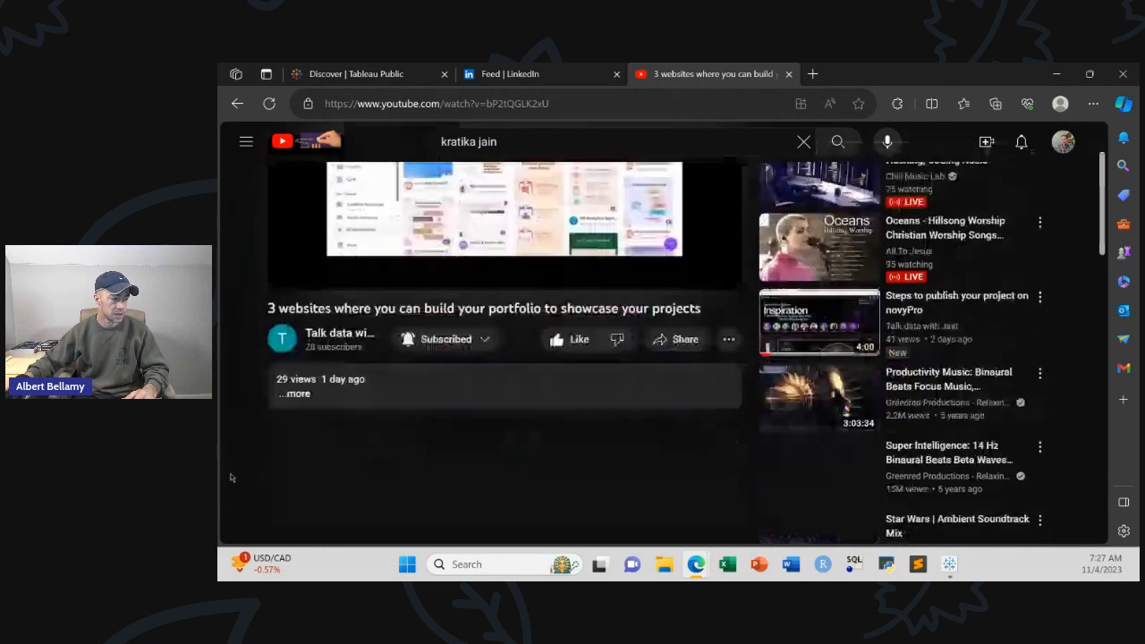
scroll(down, 3)
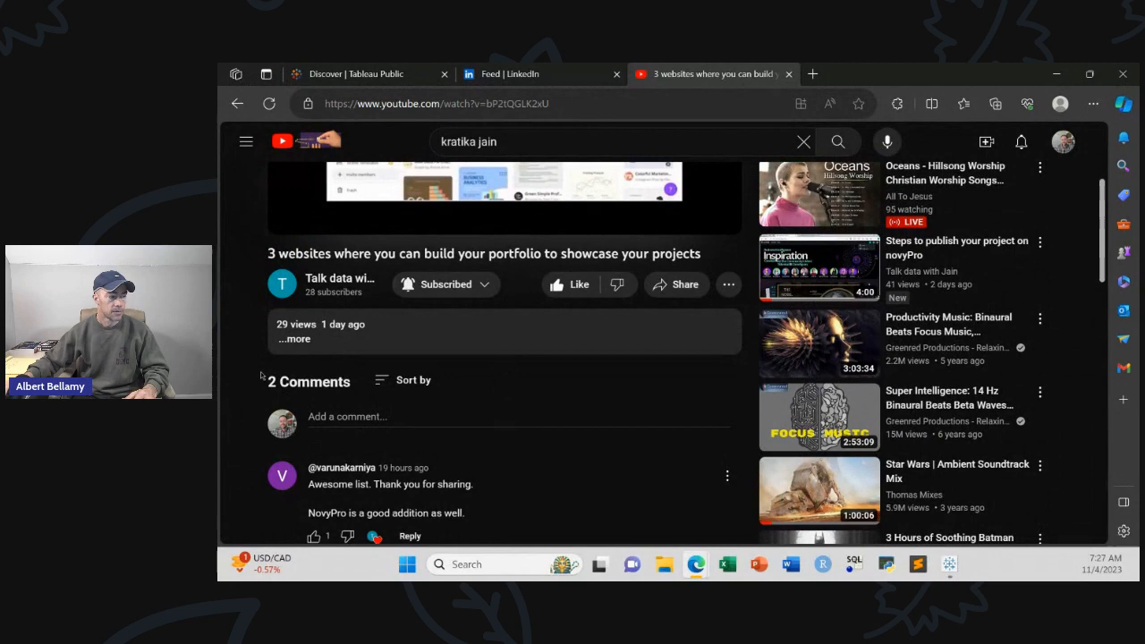
scroll(down, 3)
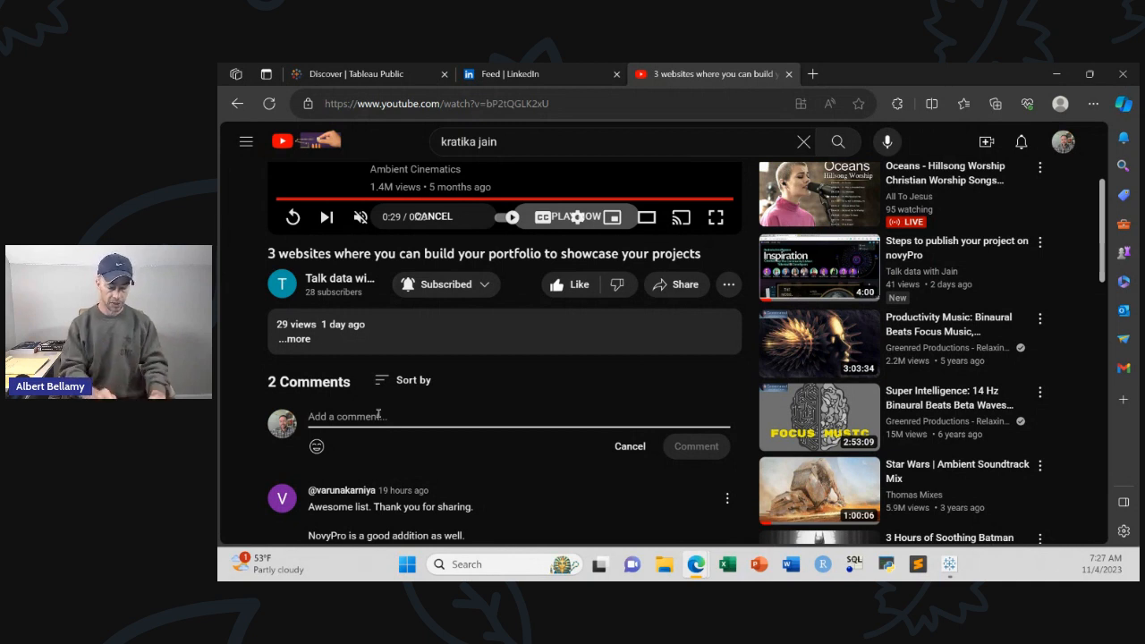
- Post the comment 'Great video Kratika - you are killing it' on the video
text(Great video Kratika - you)
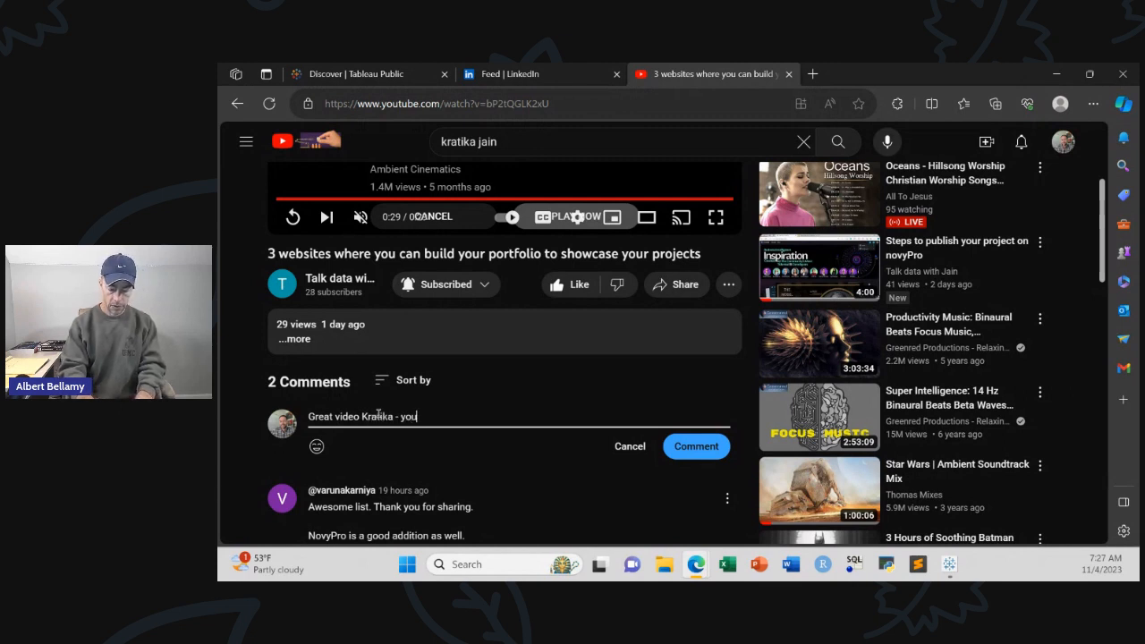
text(are killin)
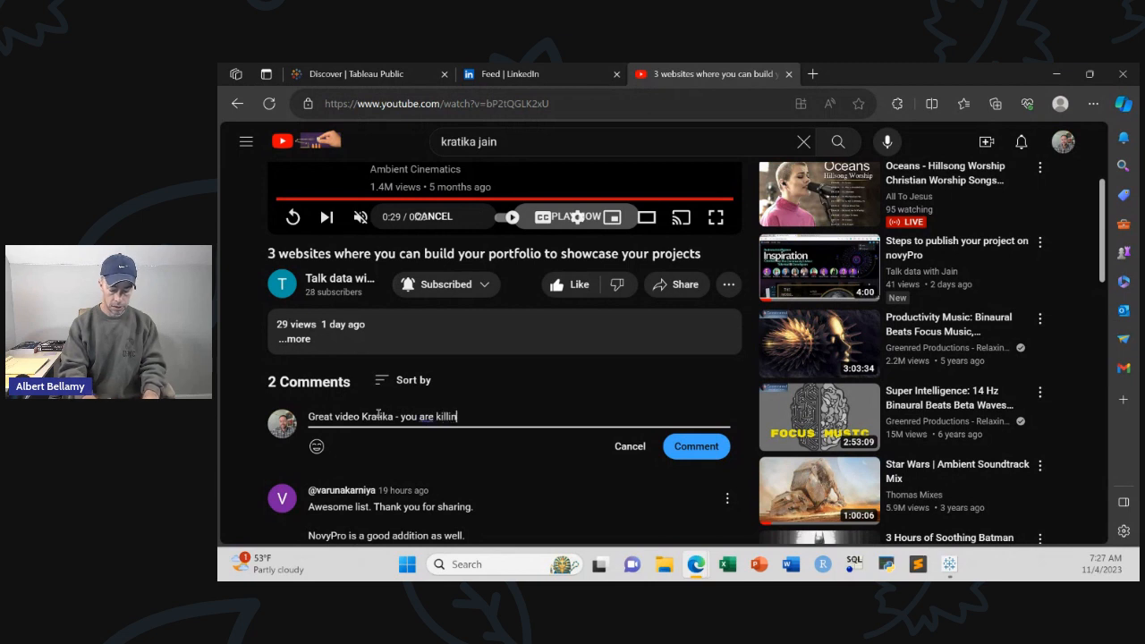
text(g it!)
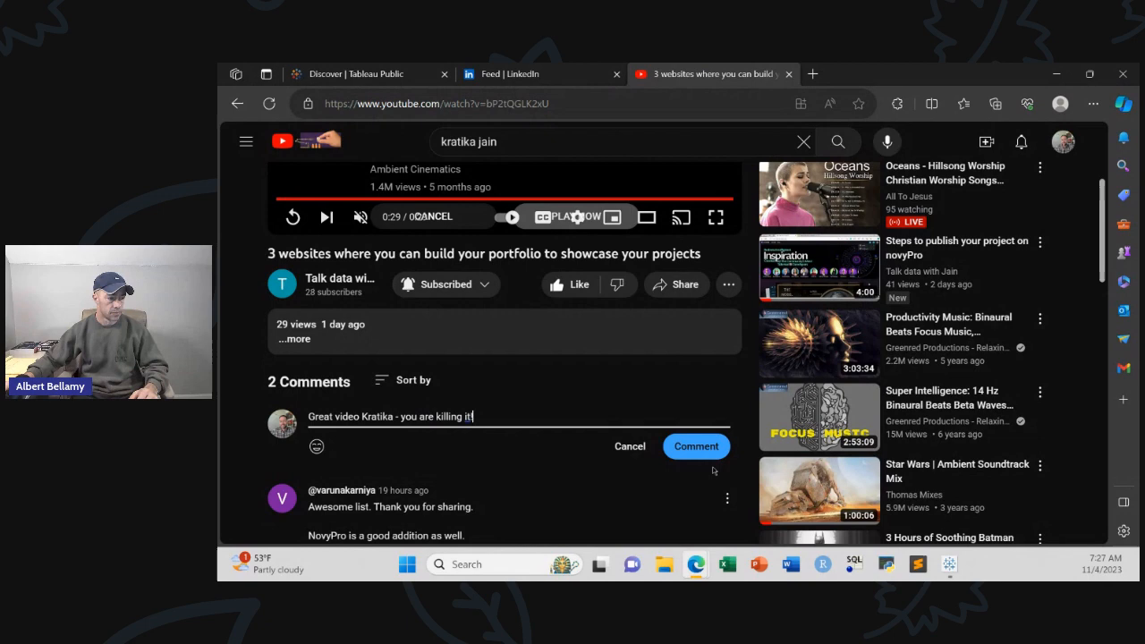
click(695, 447)
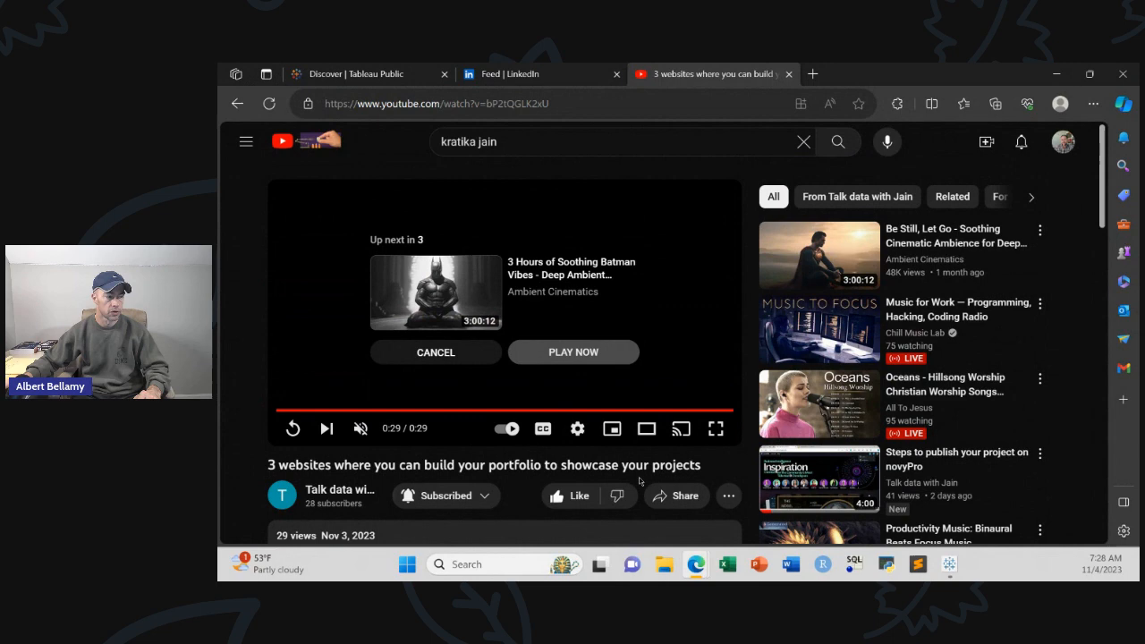
- Go back to your channel home page and scroll through the Tableau and Alteryx challenge playlists
click(572, 351)
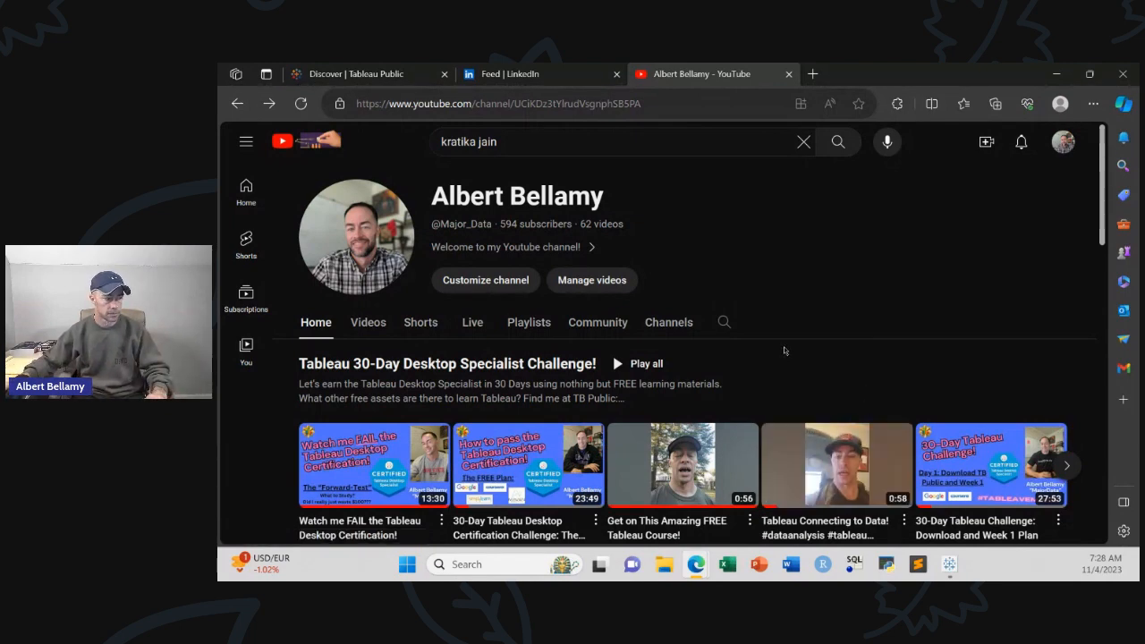
scroll(down, 3)
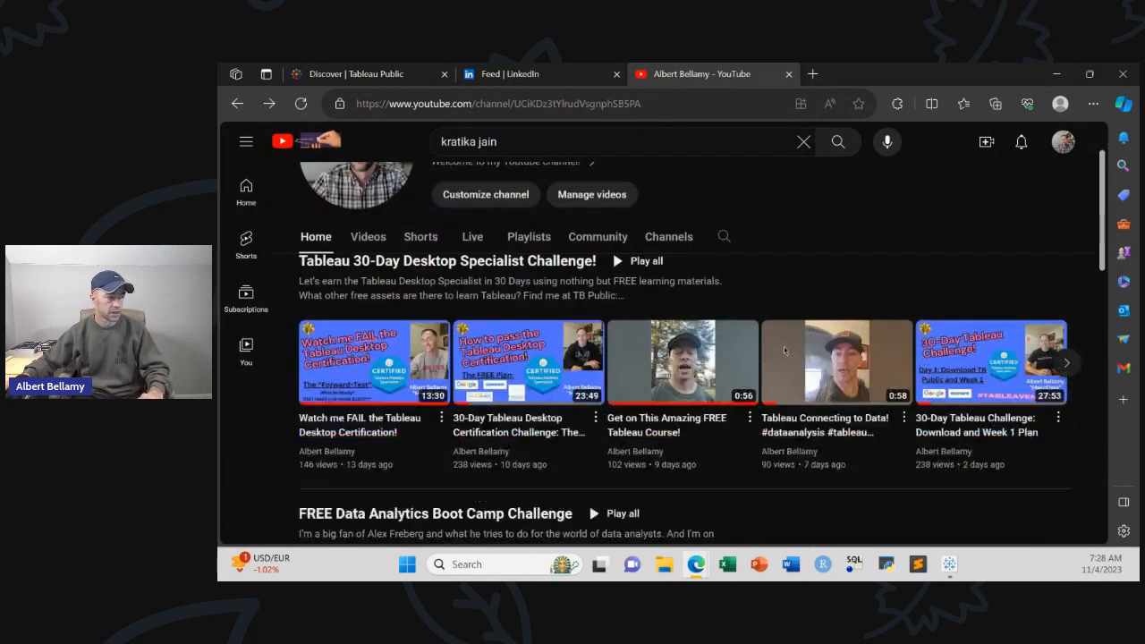
scroll(down, 3)
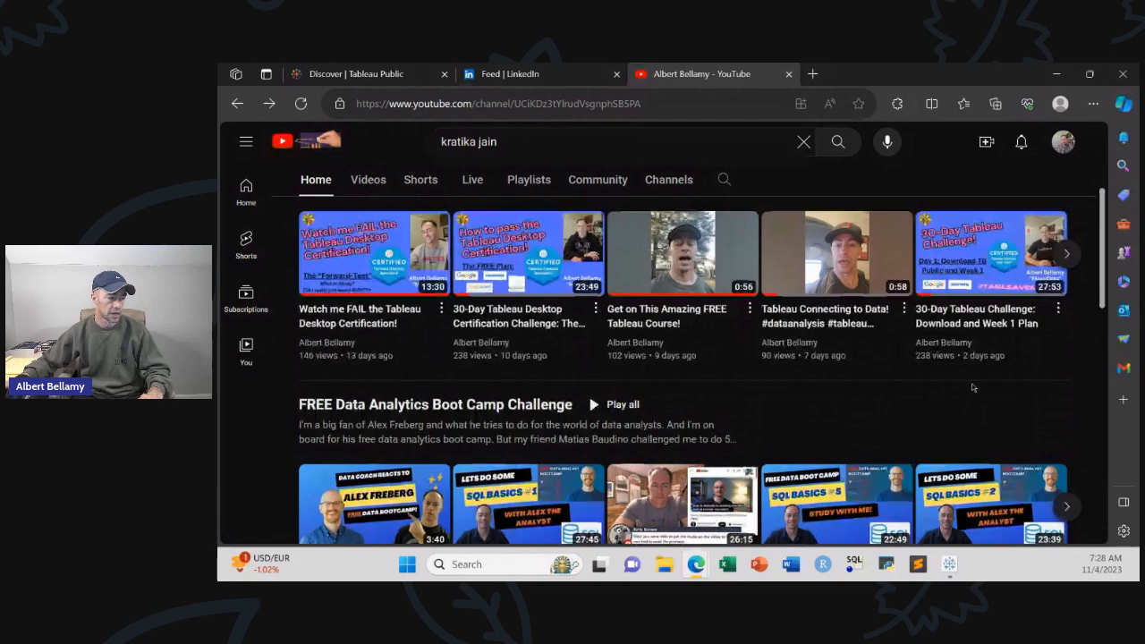
scroll(down, 3)
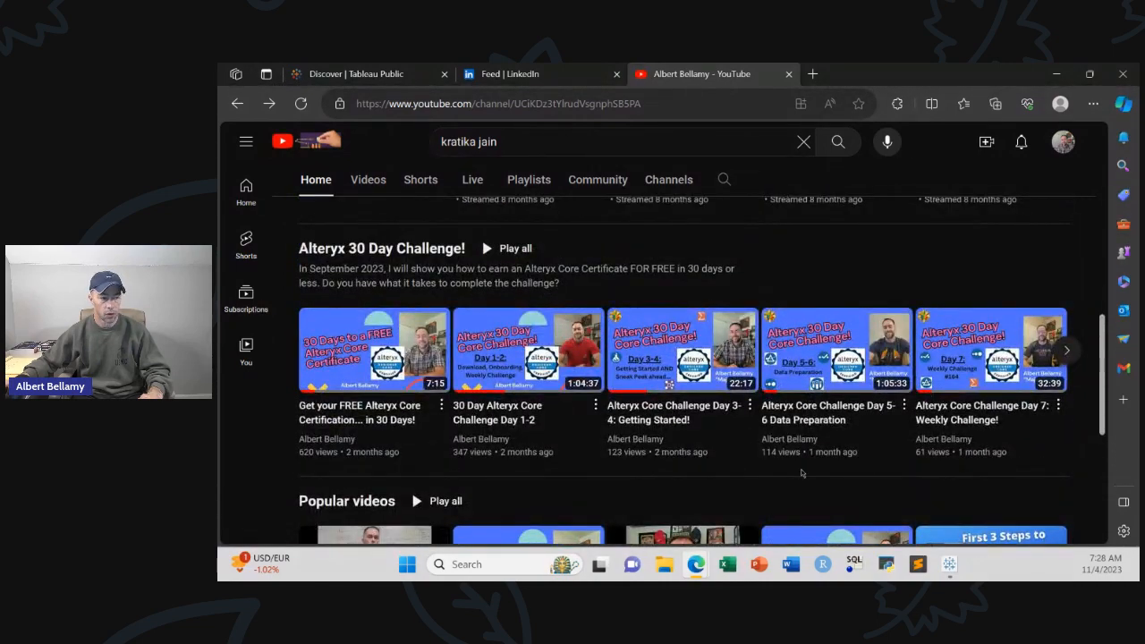
mouse_move(404, 464)
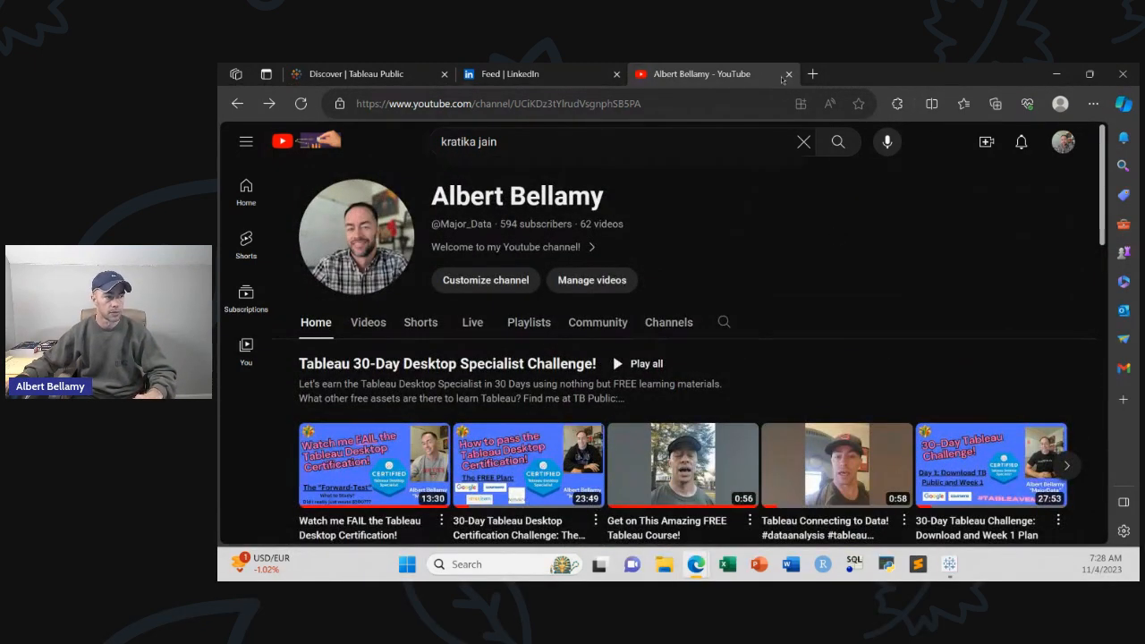
- Switch to the LinkedIn home feed, load the newest posts and scroll through them
click(787, 74)
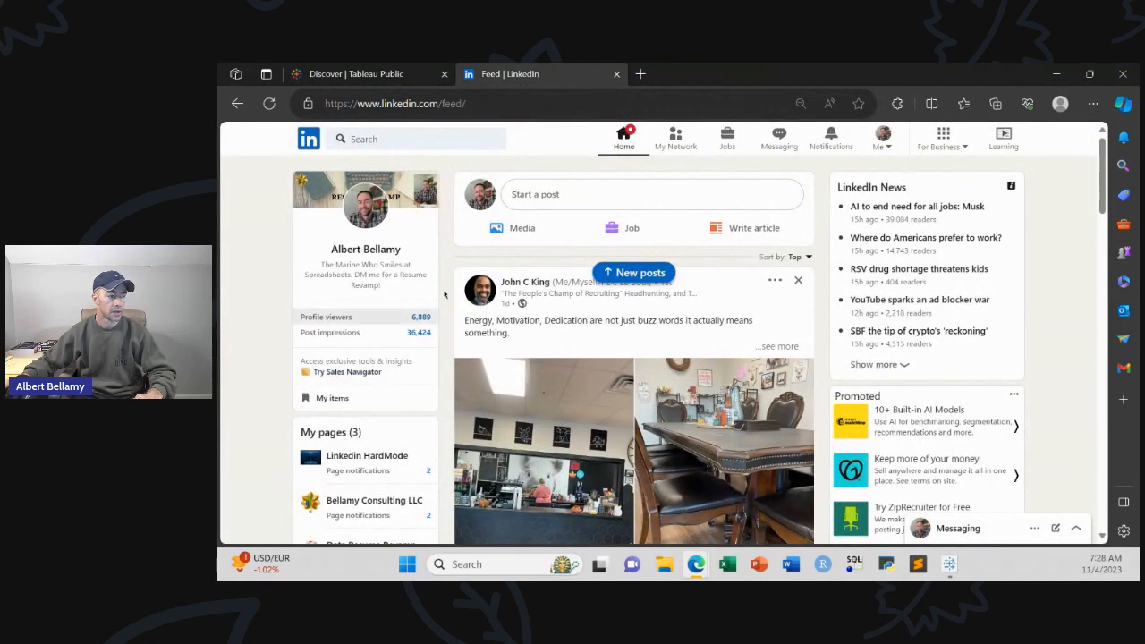
click(634, 272)
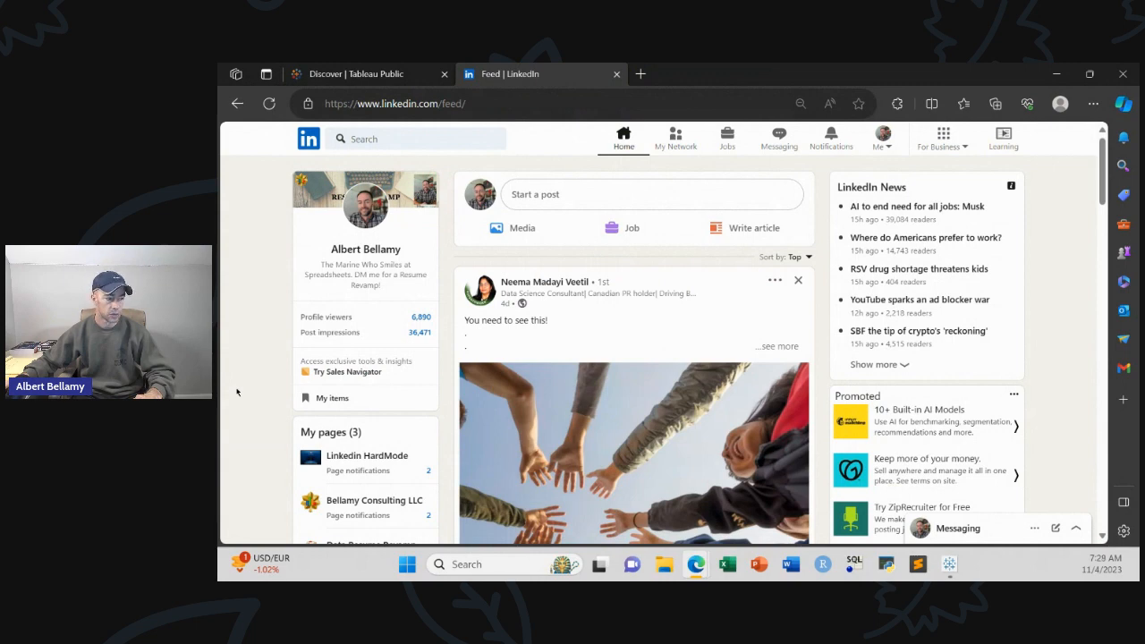
scroll(down, 3)
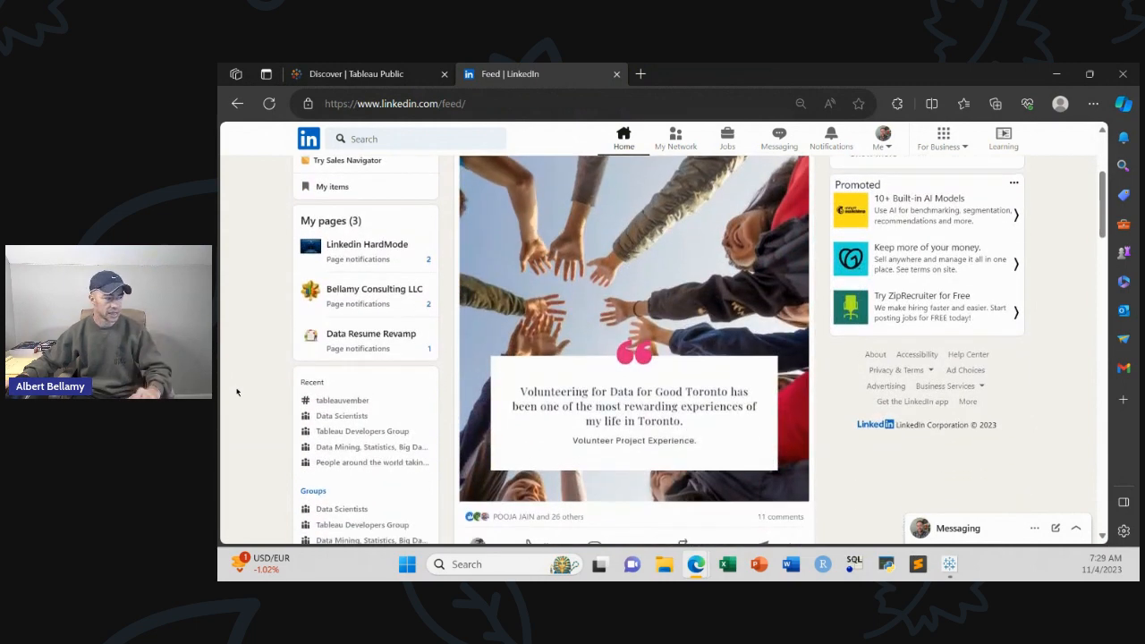
mouse_move(341, 401)
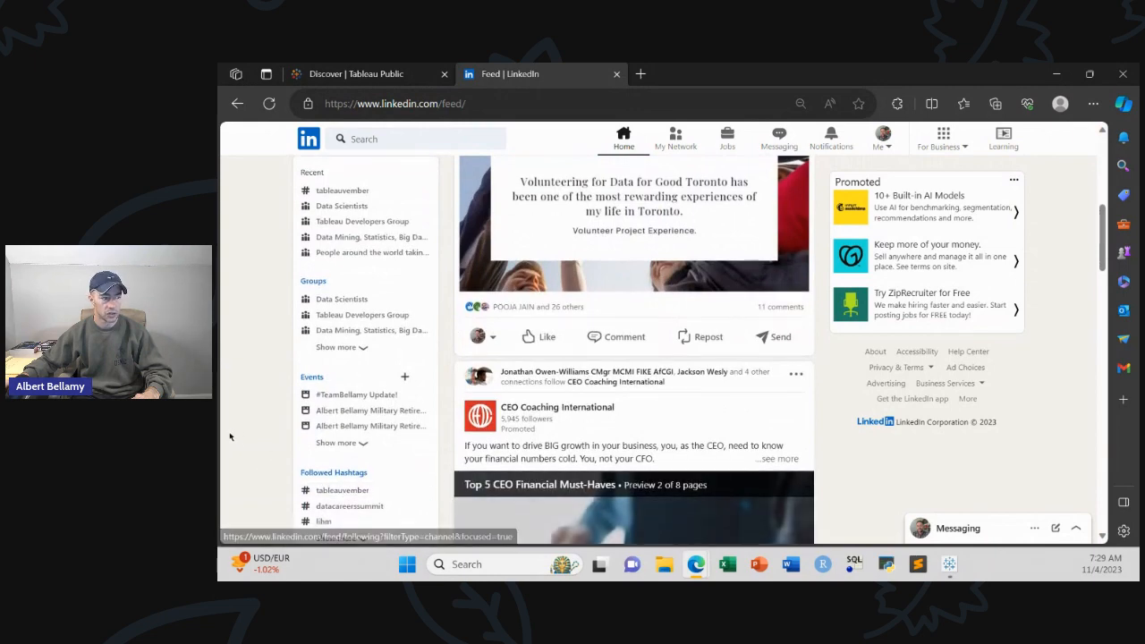
click(623, 140)
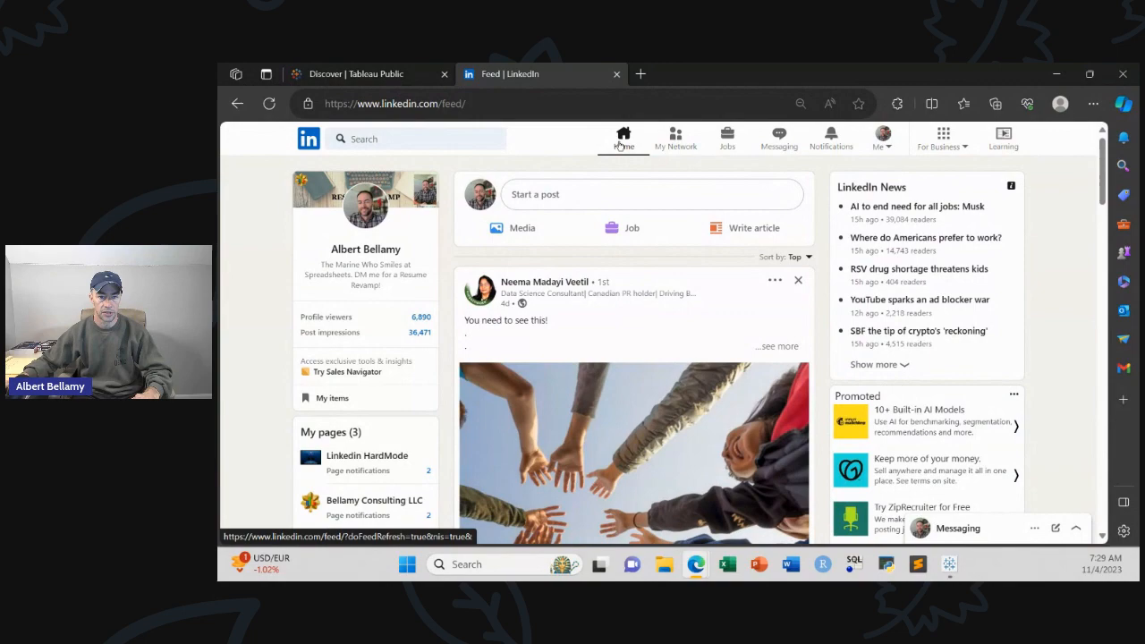
scroll(down, 3)
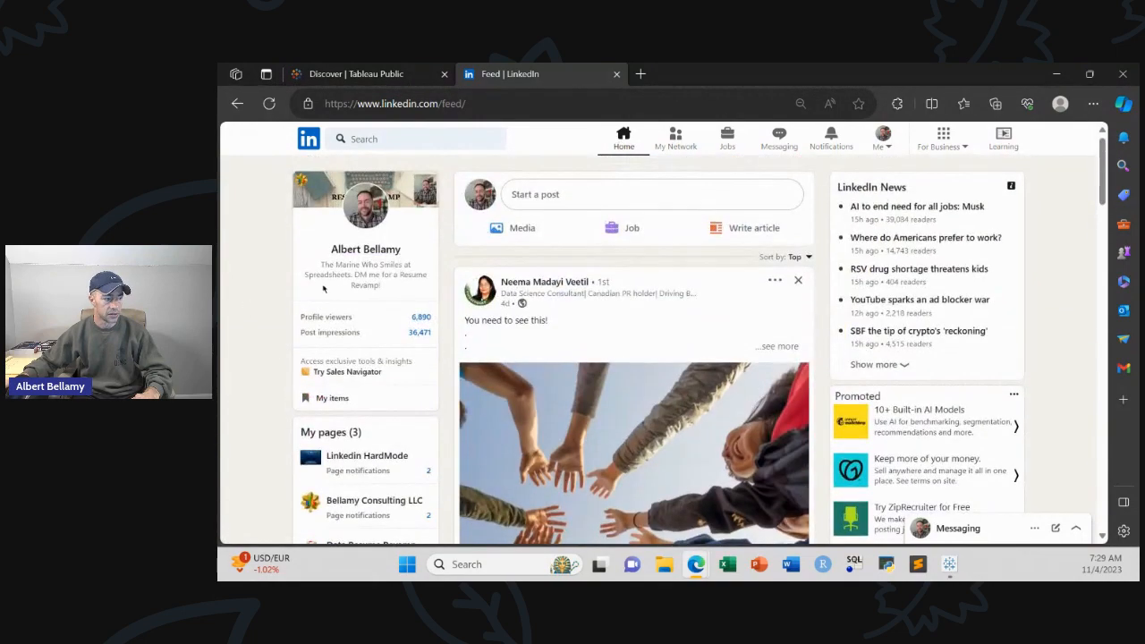
scroll(down, 3)
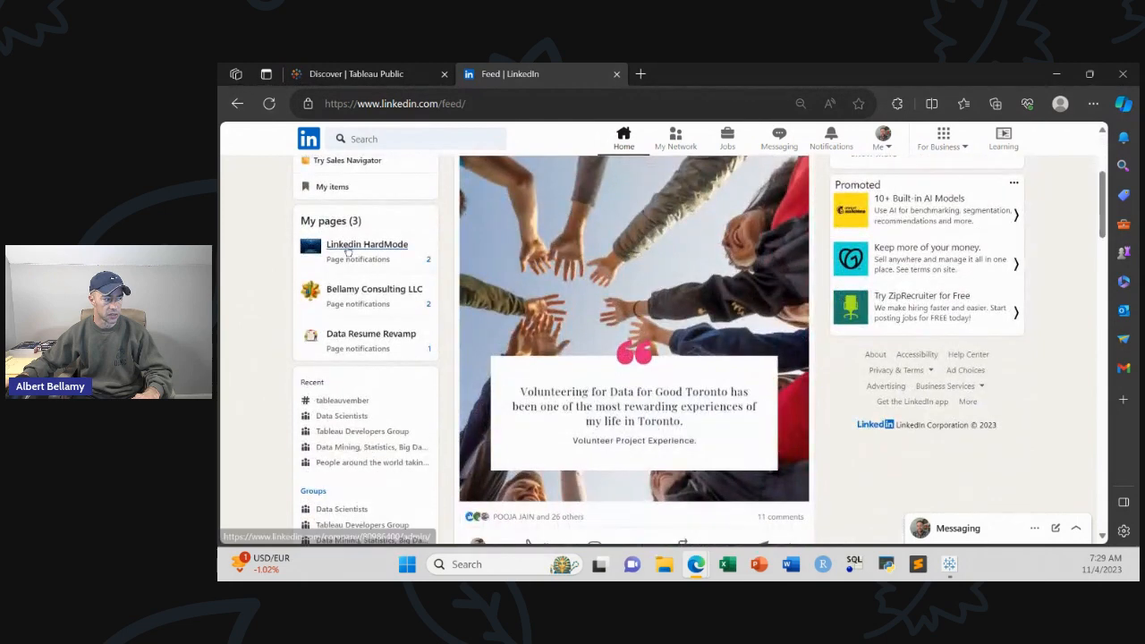
scroll(down, 3)
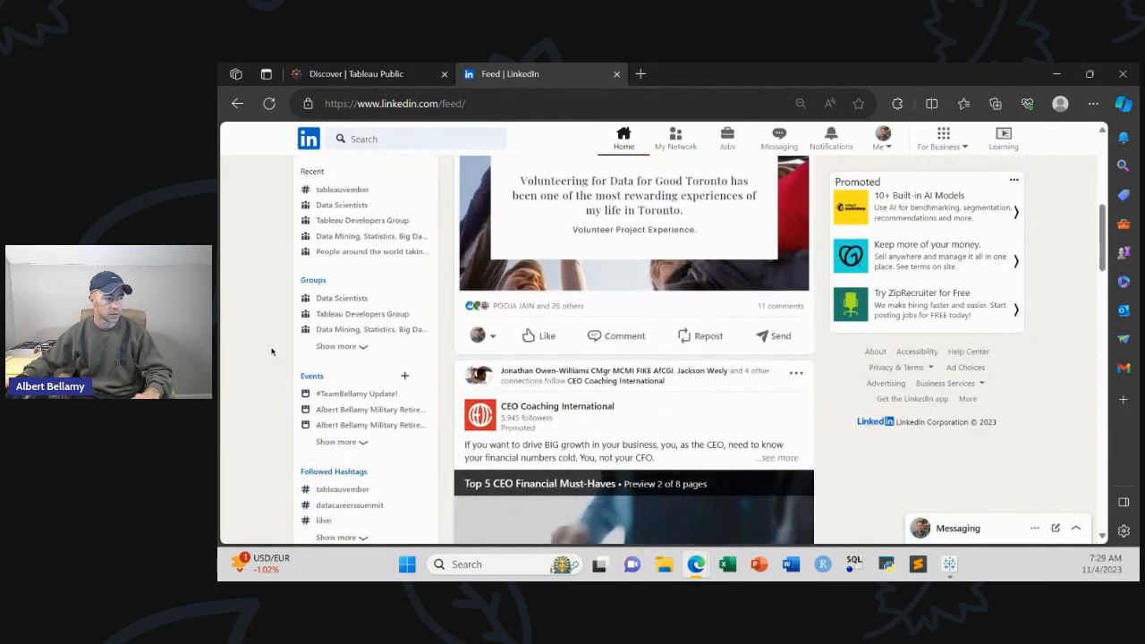
mouse_move(266, 347)
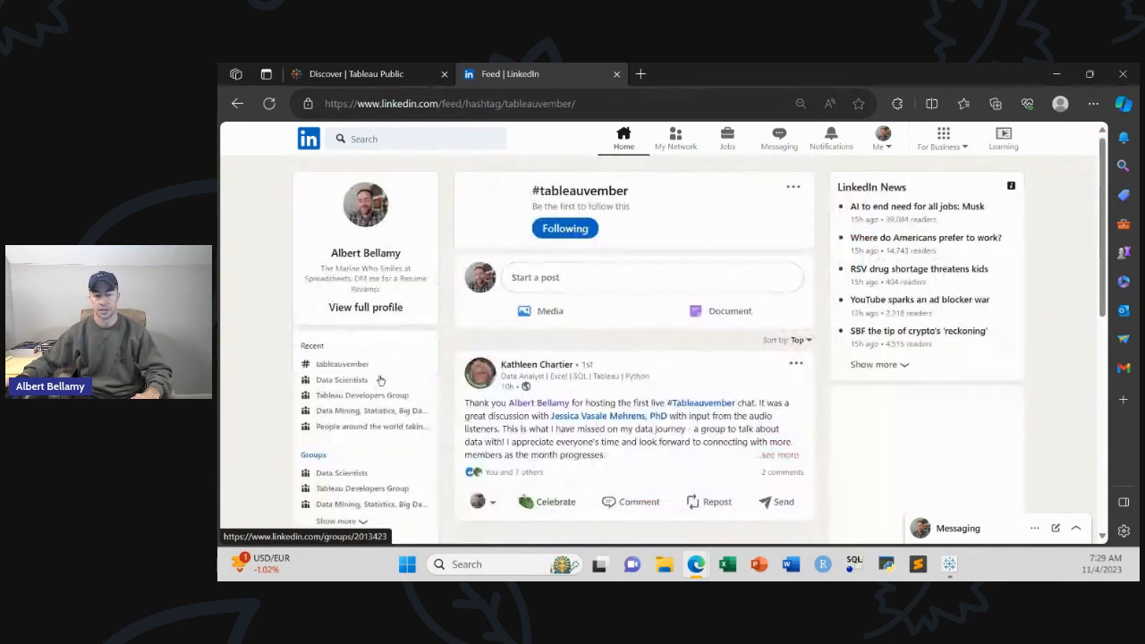
- Like the 30-Day Tableau Challenge update post in the #tableauvember feed and expand its full text
scroll(down, 3)
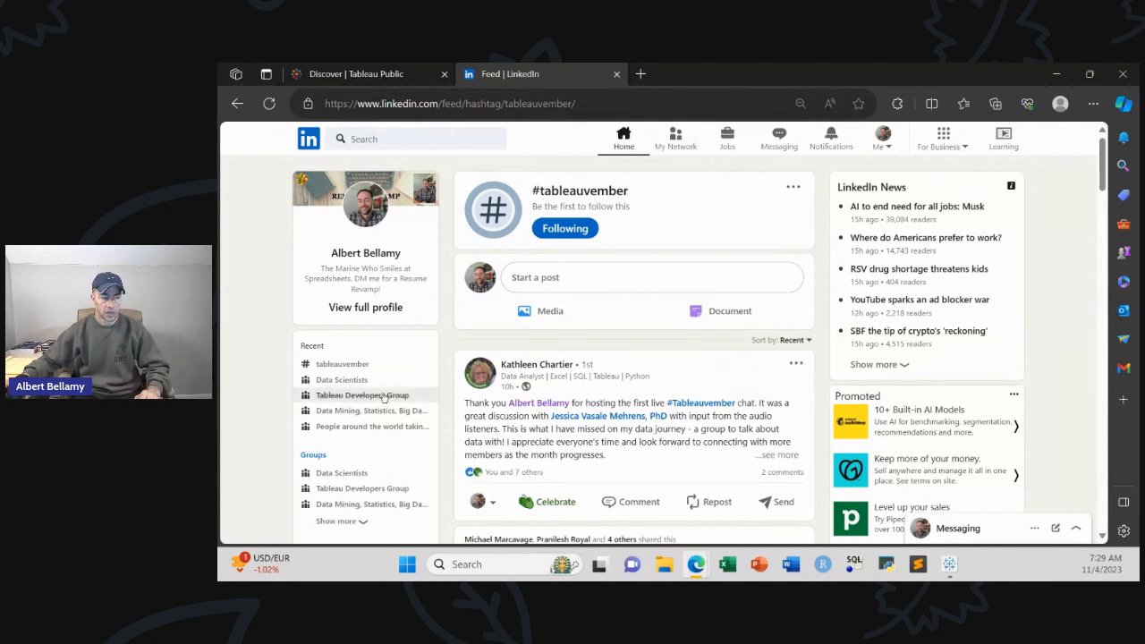
mouse_move(440, 330)
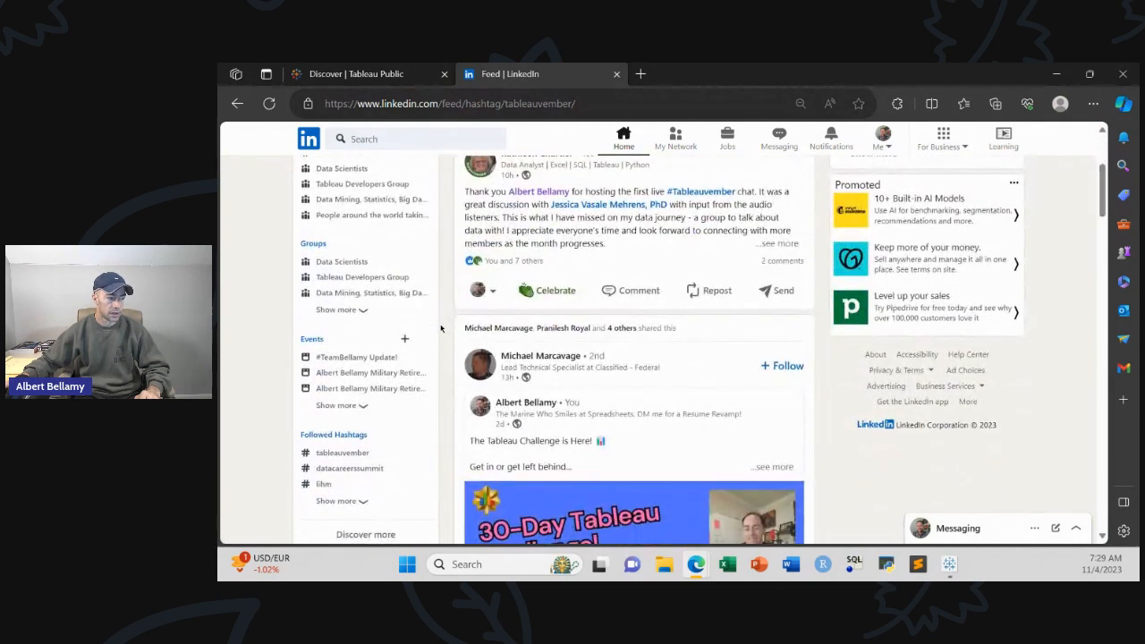
scroll(down, 3)
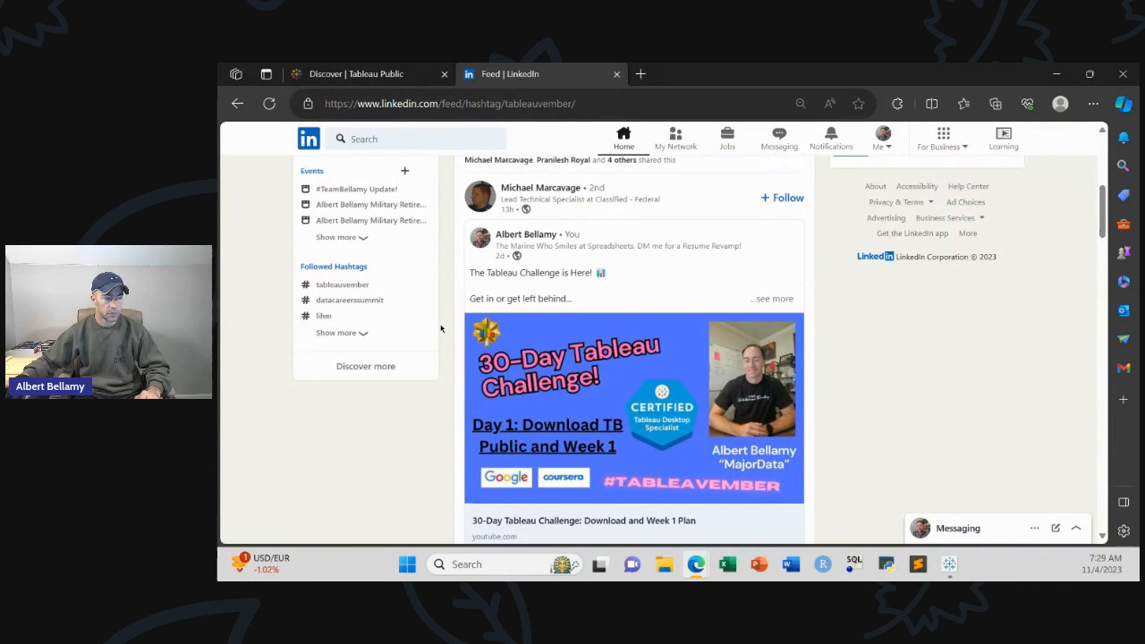
scroll(down, 3)
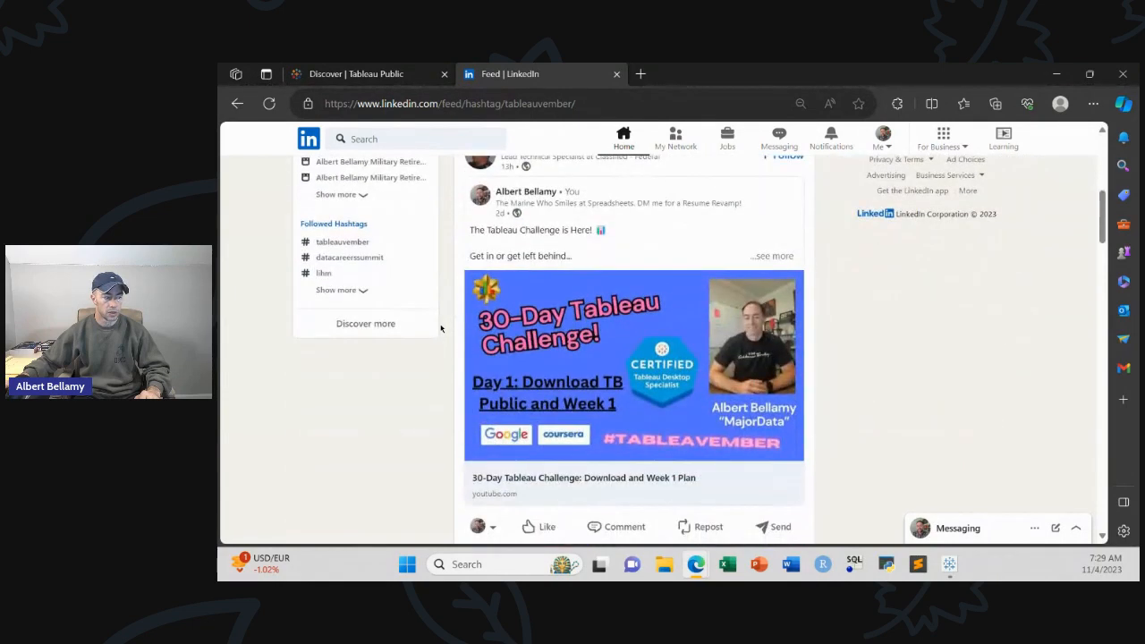
scroll(down, 3)
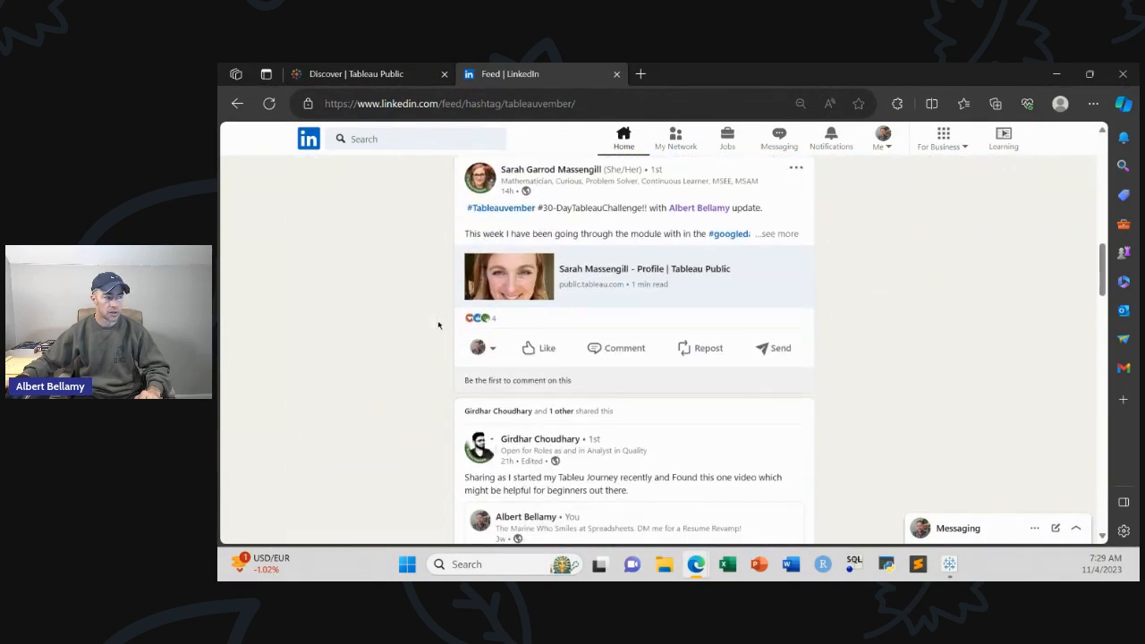
mouse_move(537, 347)
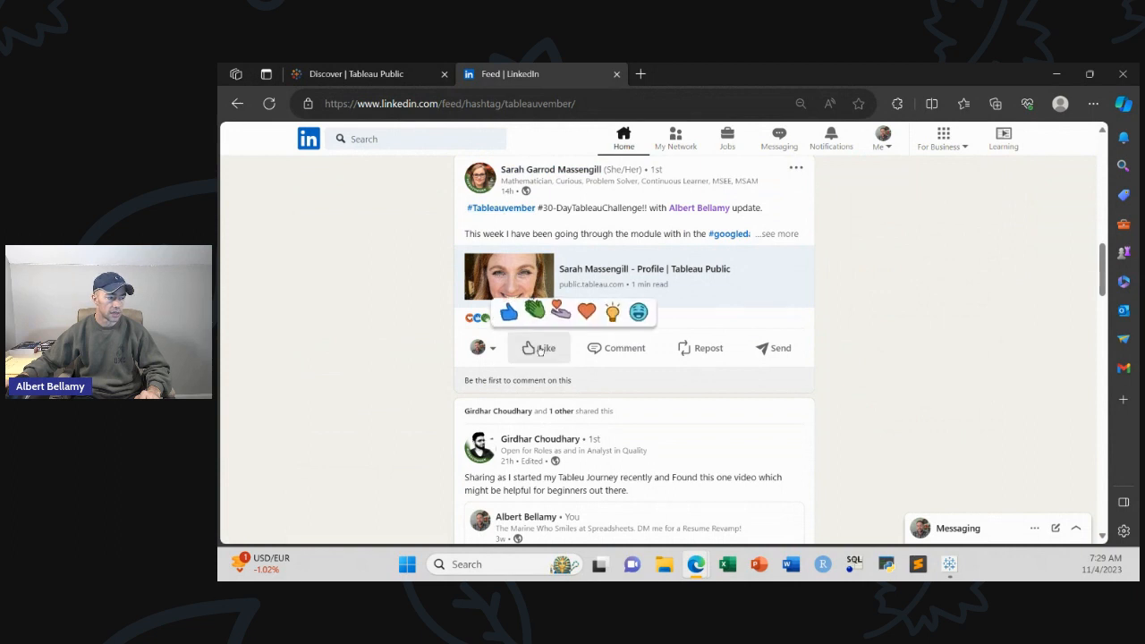
click(539, 347)
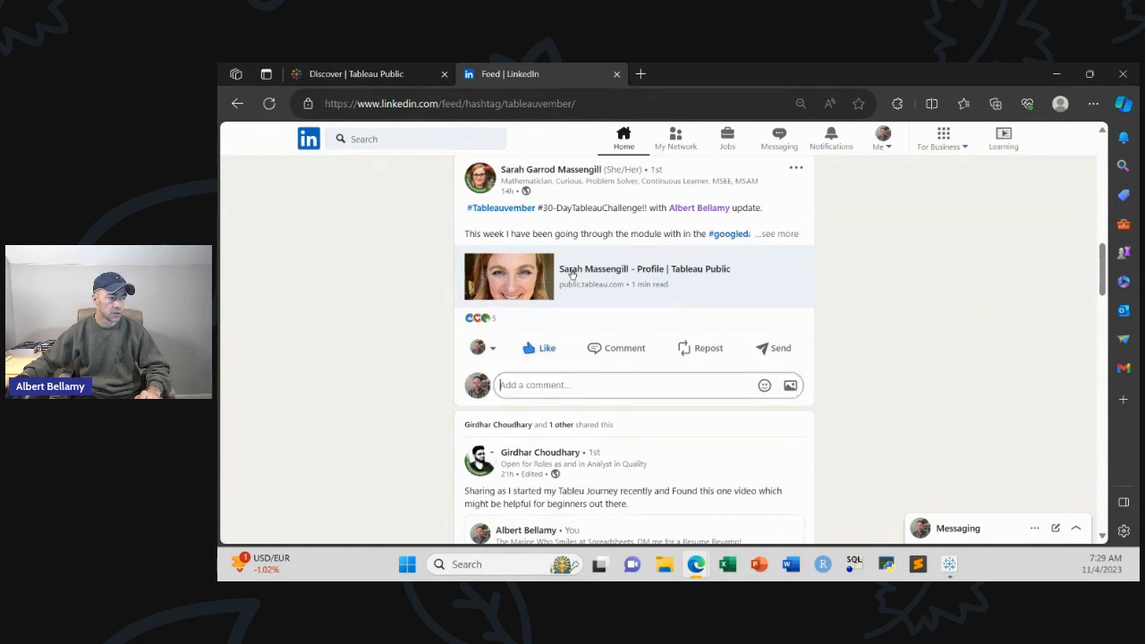
click(776, 233)
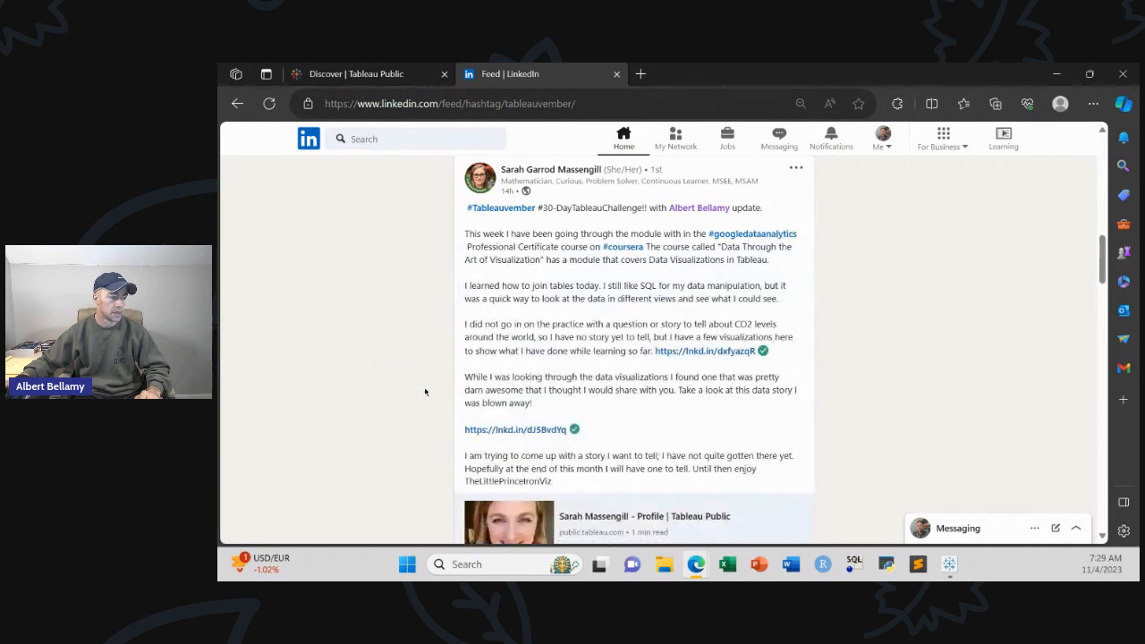
scroll(down, 3)
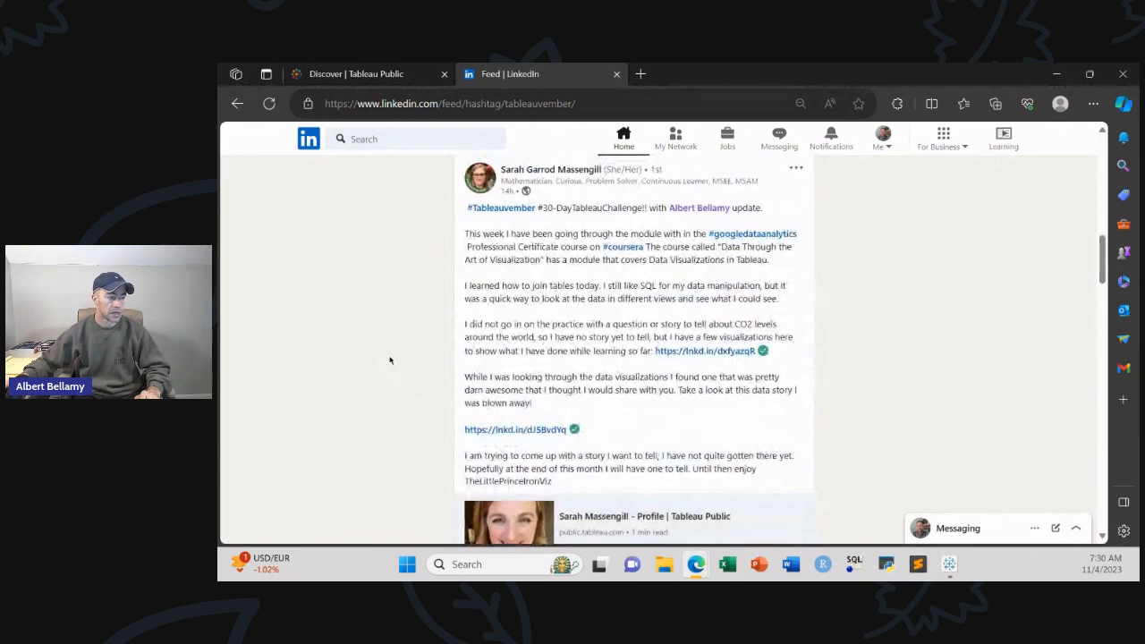
scroll(down, 3)
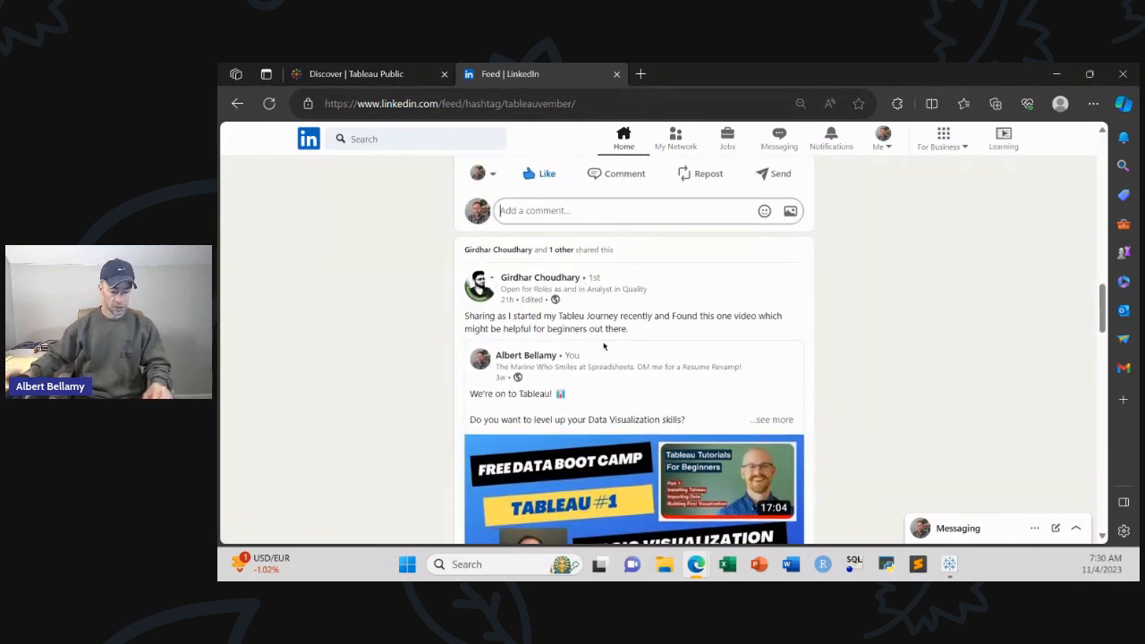
- Write the thank-you to Sarah for the shoutout and tag in the comment box
text(sARAG)
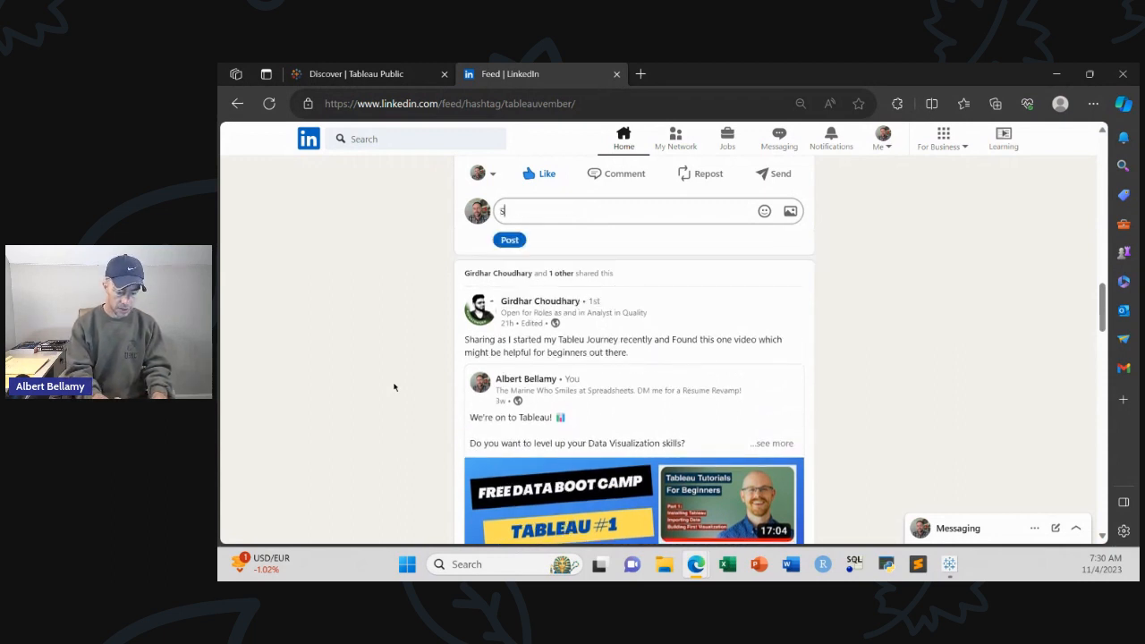
text(S)
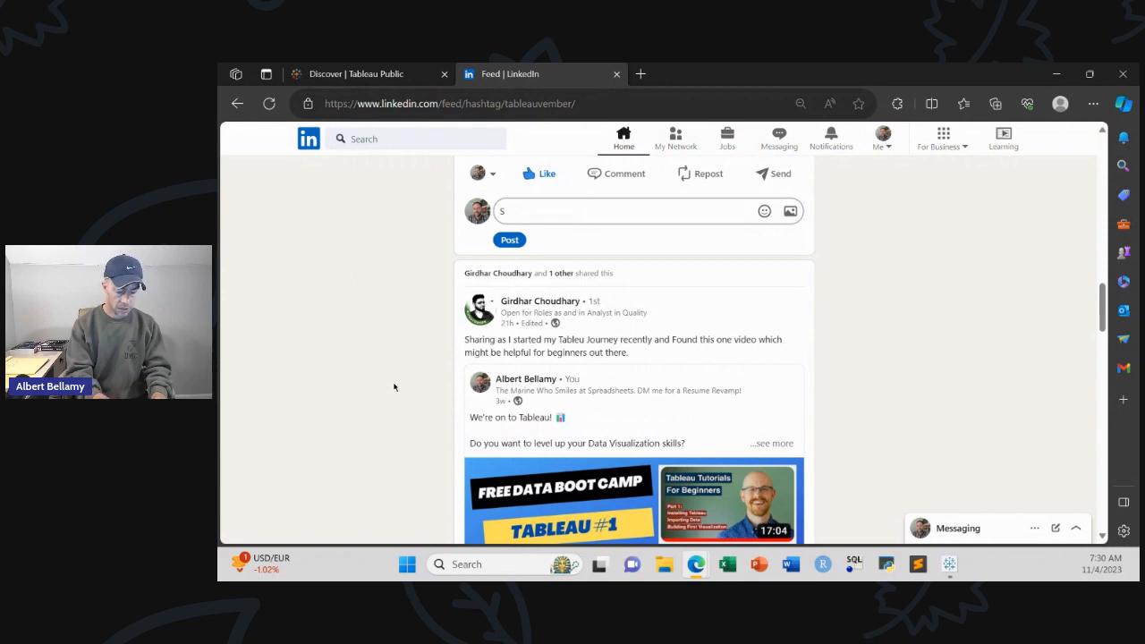
text(arah, thank)
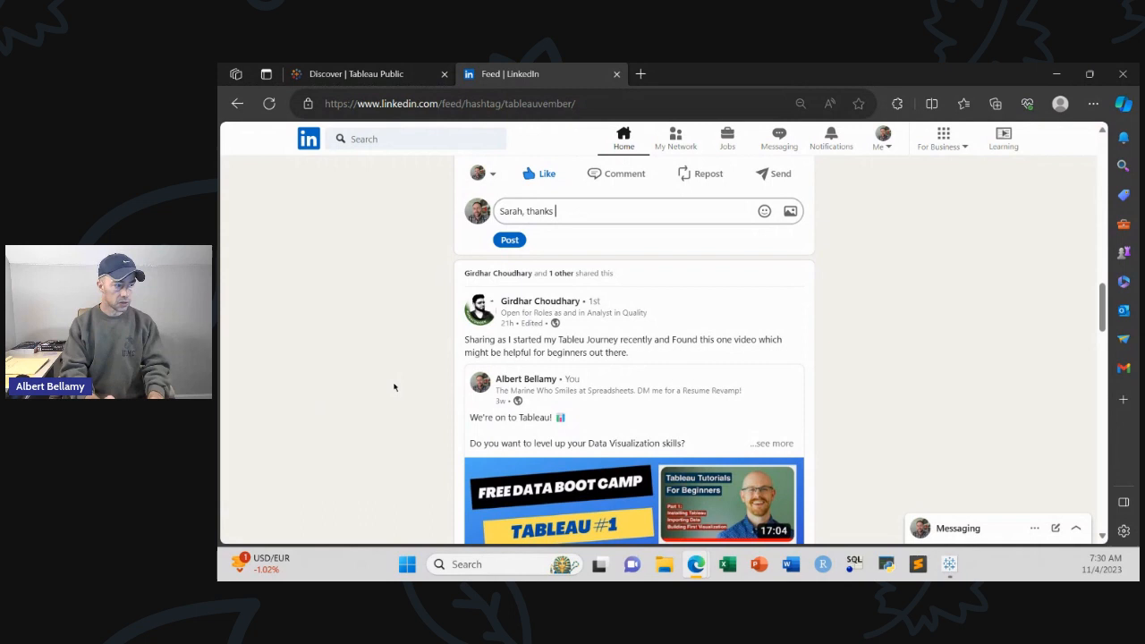
text(so much for the shoutout and)
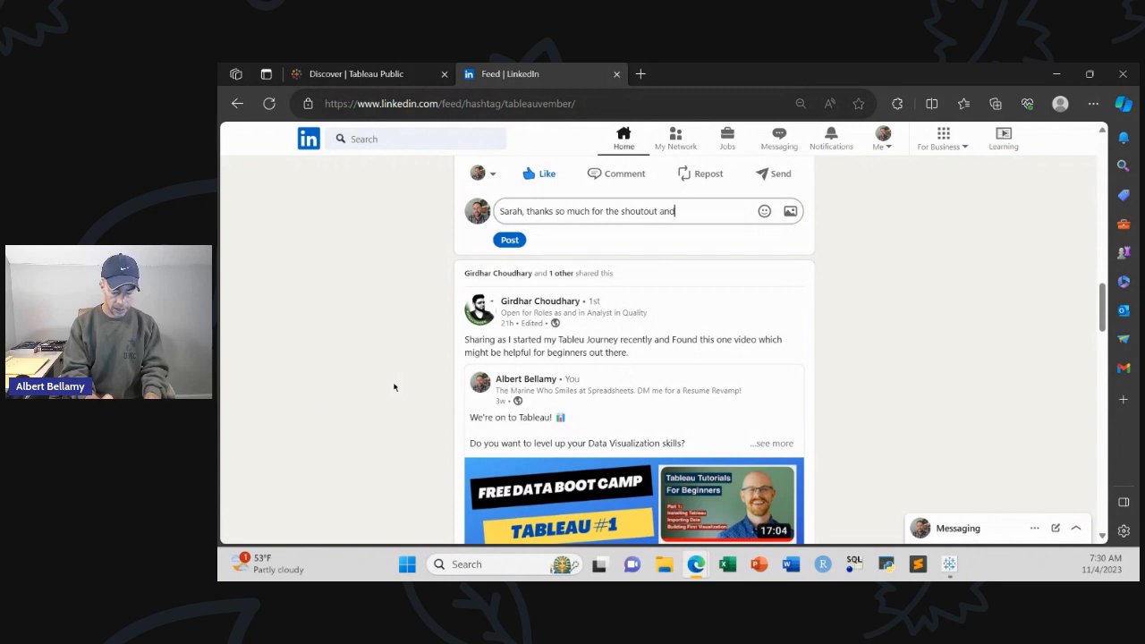
text(tag)
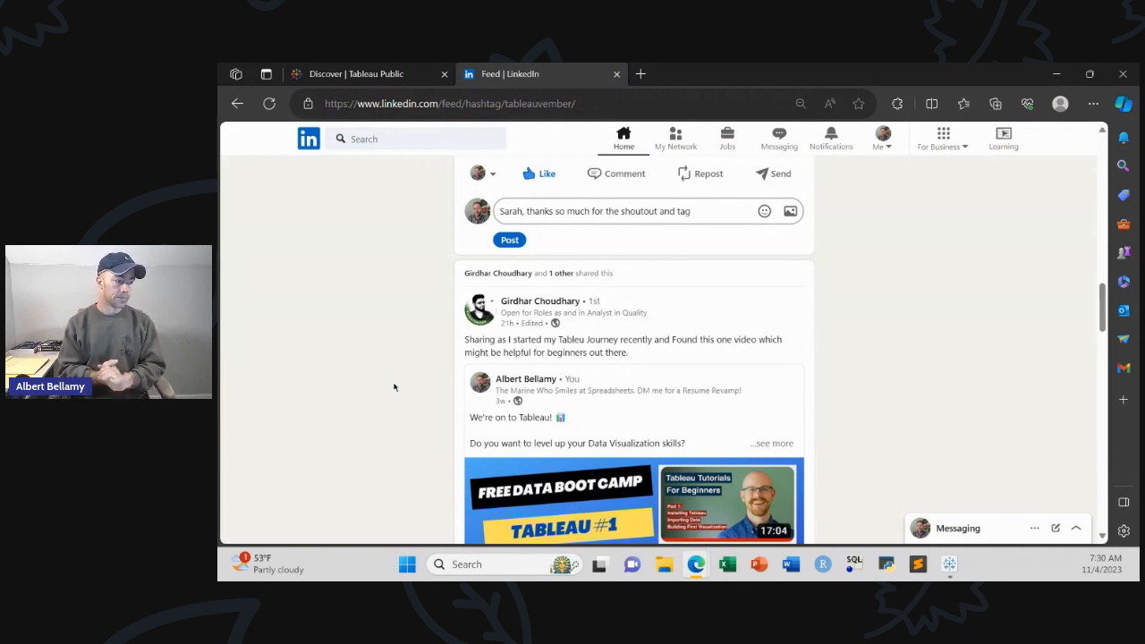
text(!)
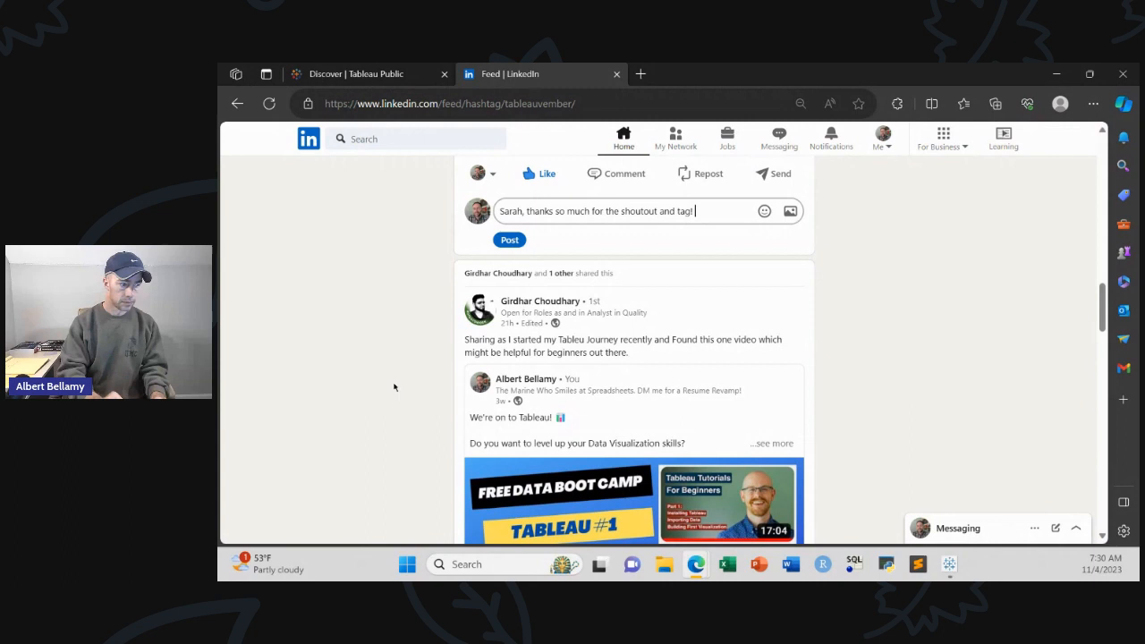
- Add praise for her learning journey and progress, then publish the comment
text(Happy to see your learning)
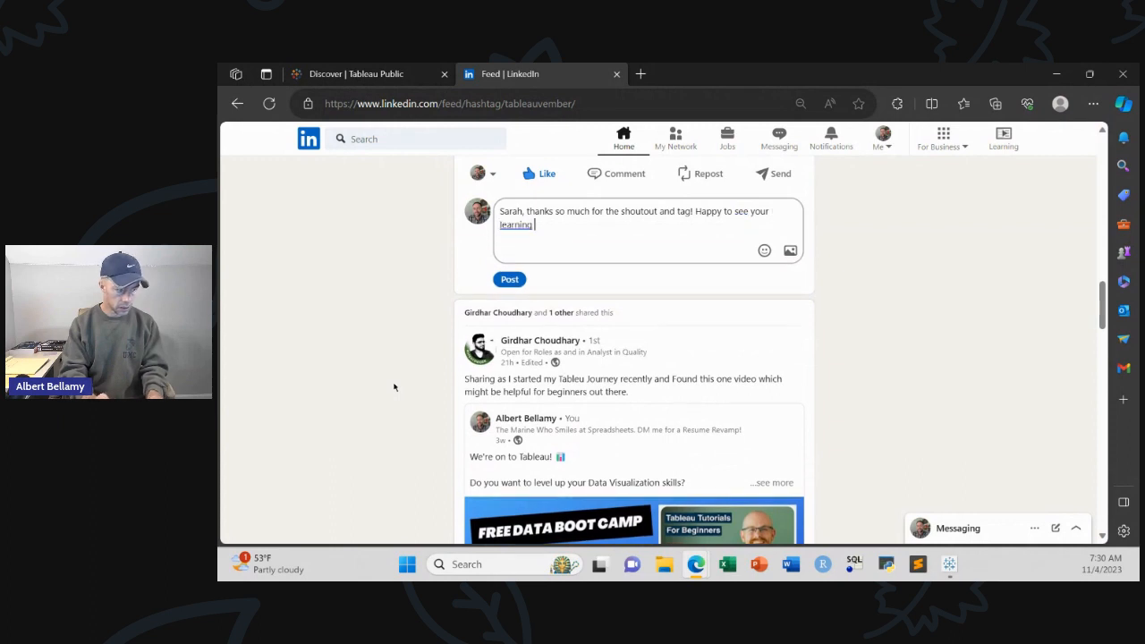
text(journey)
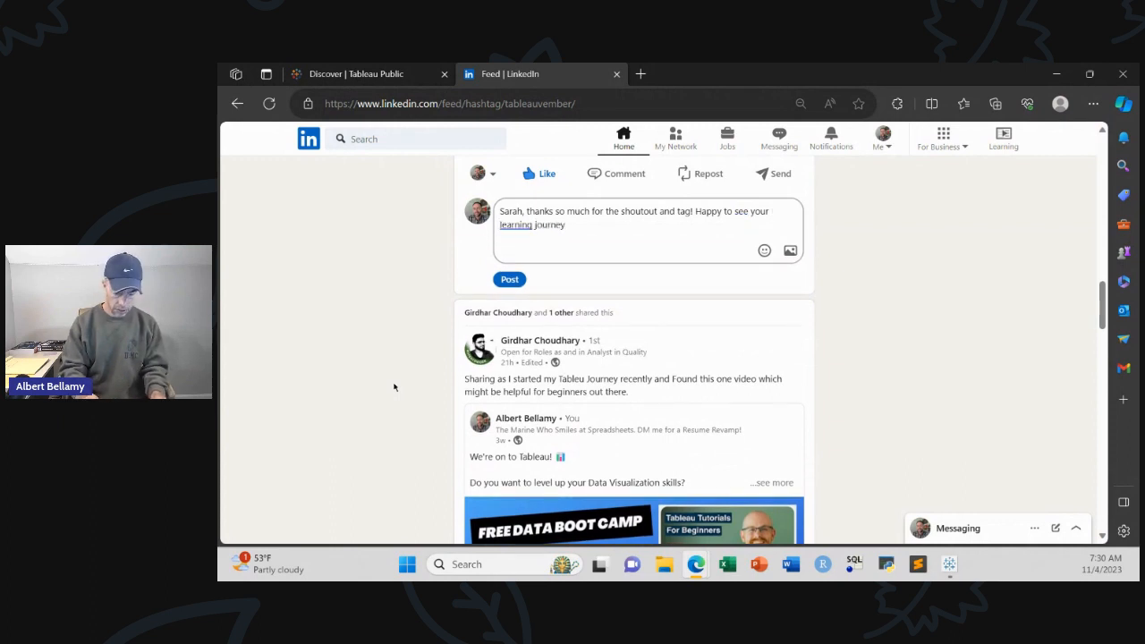
text(progressing.)
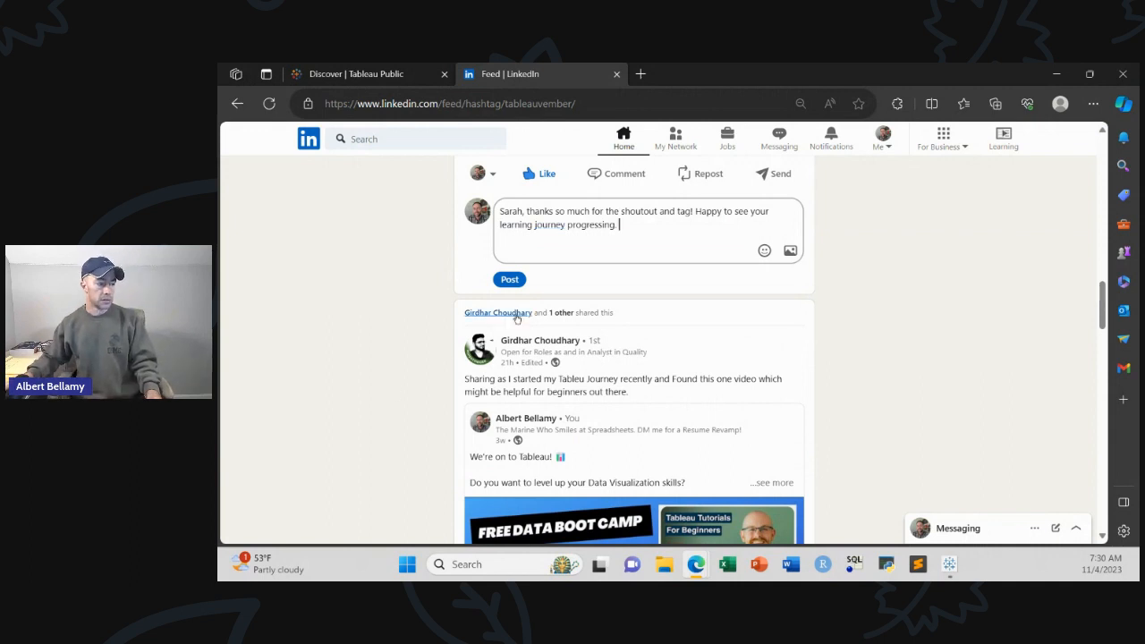
click(508, 279)
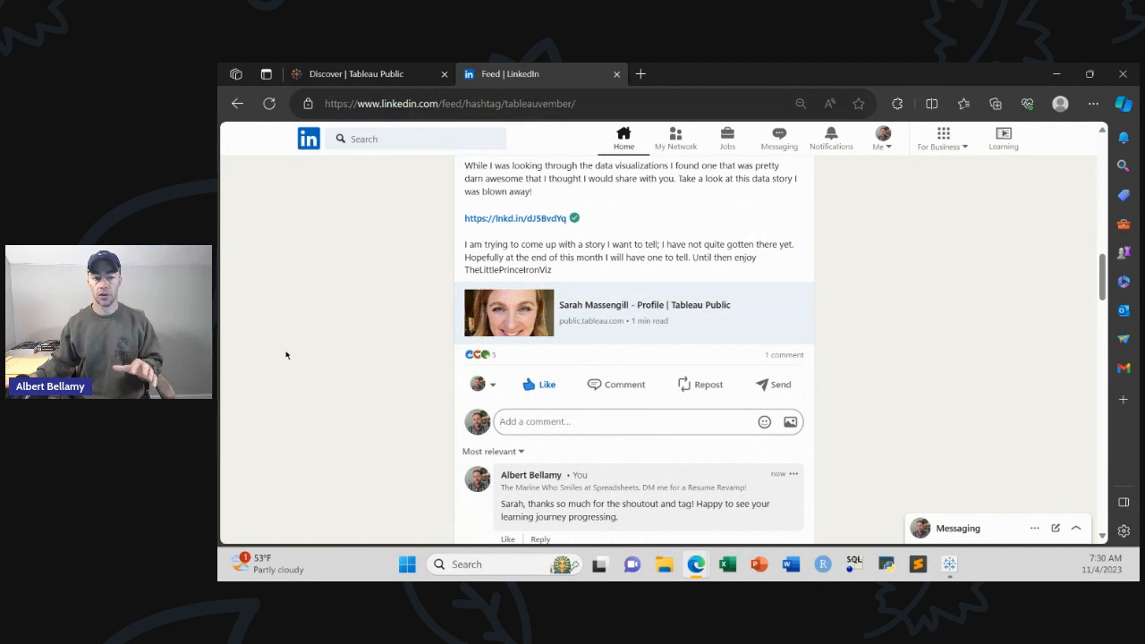
mouse_move(319, 397)
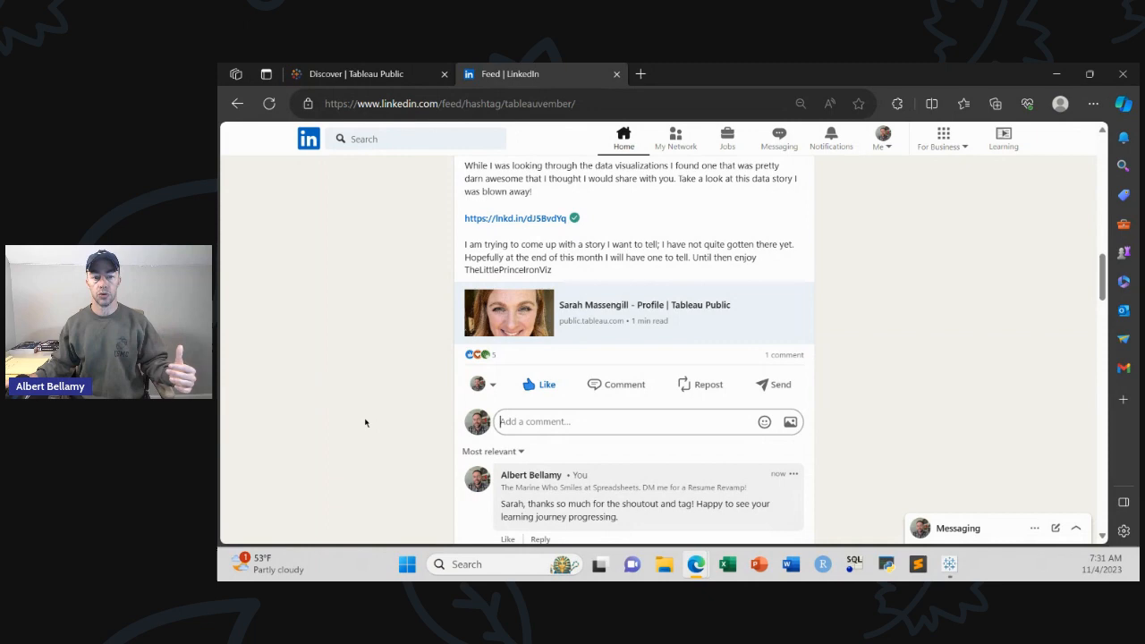
- Scroll the #tableauvember feed past the posted reply to a shared Tableau boot-camp video post
scroll(down, 3)
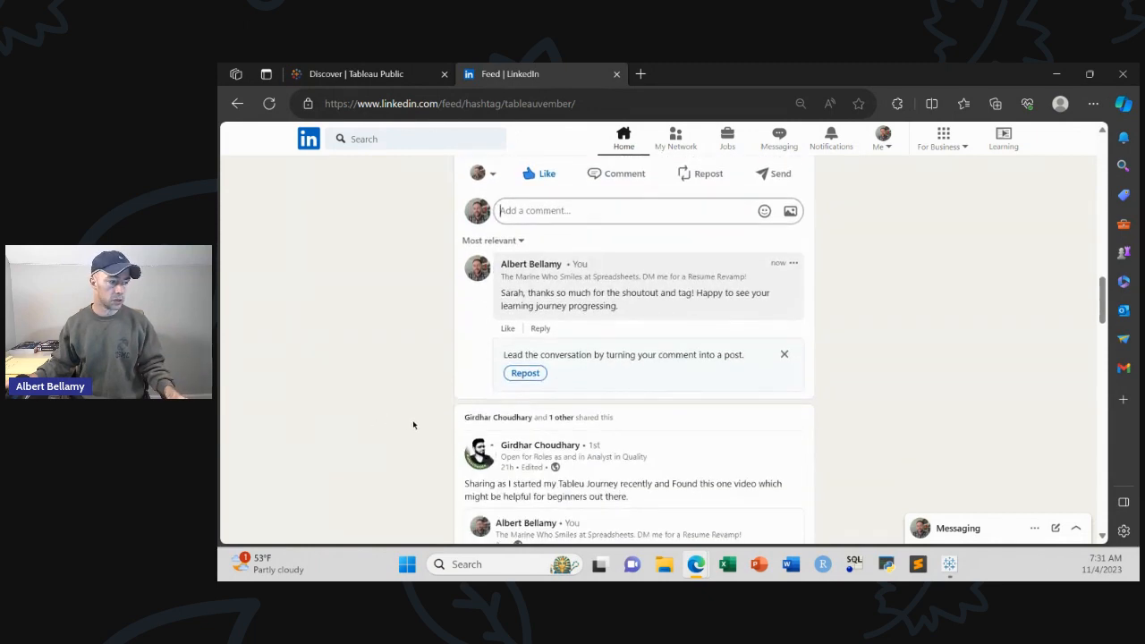
scroll(down, 3)
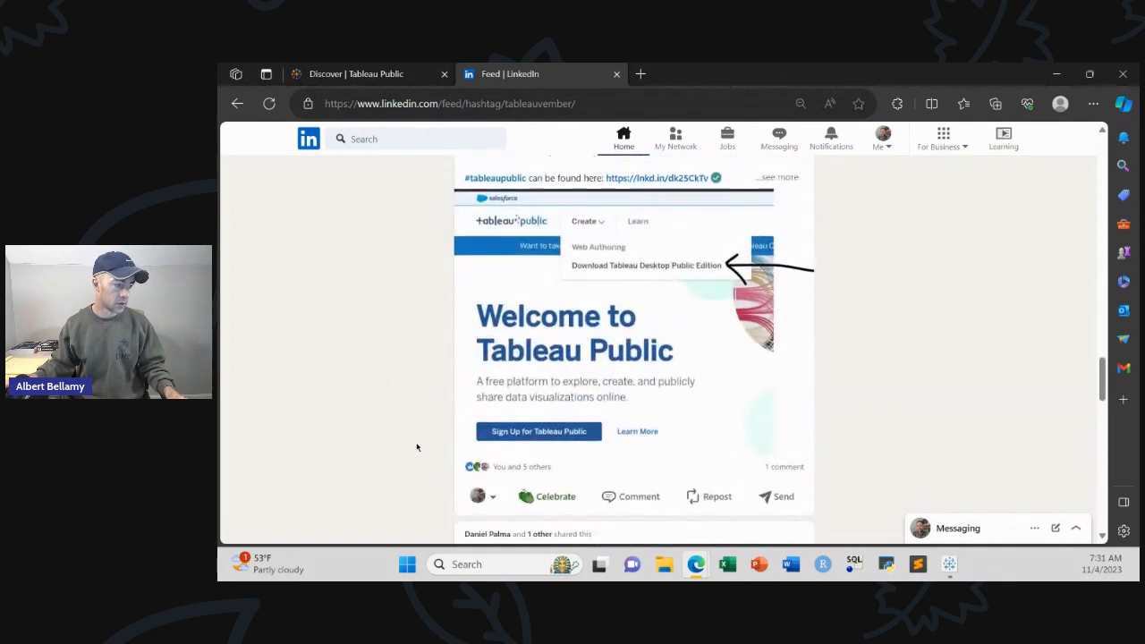
scroll(down, 3)
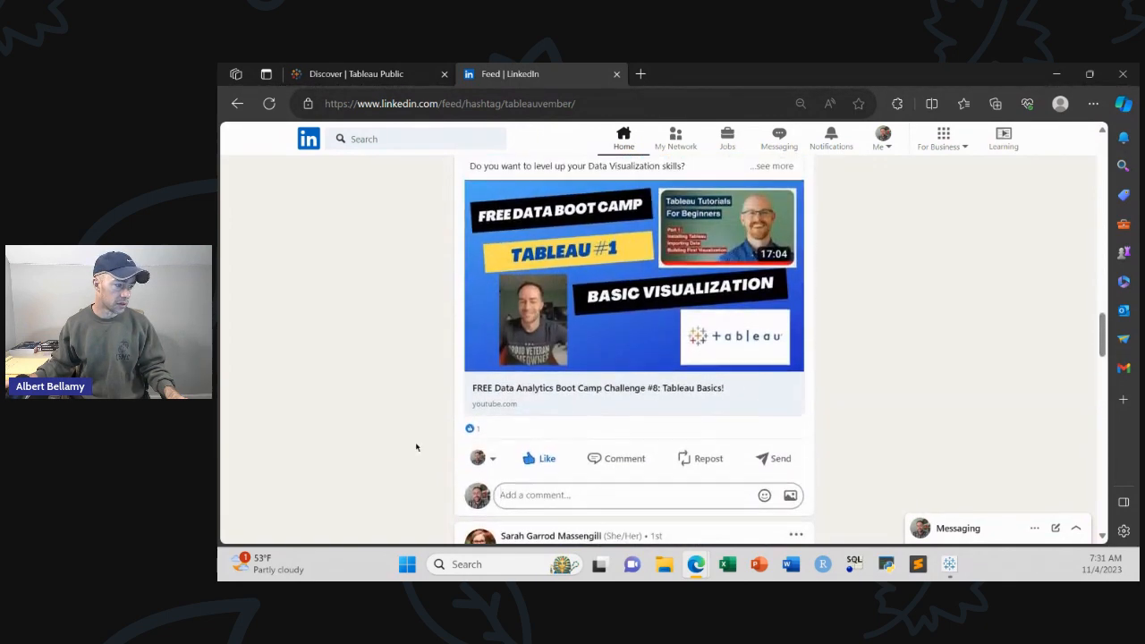
scroll(up, 3)
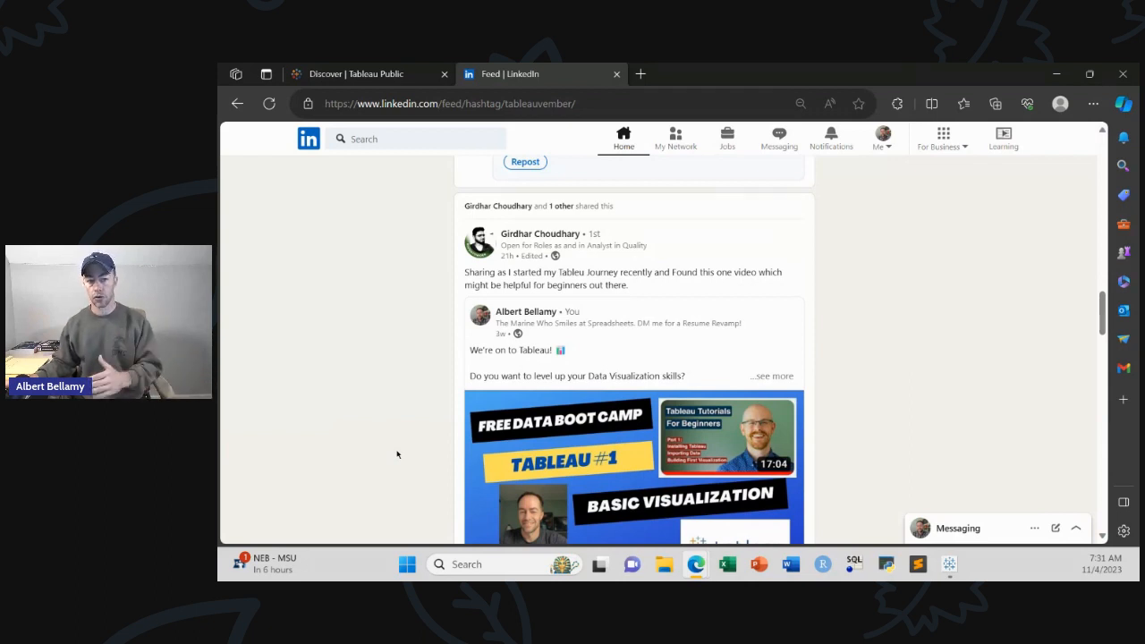
mouse_move(361, 422)
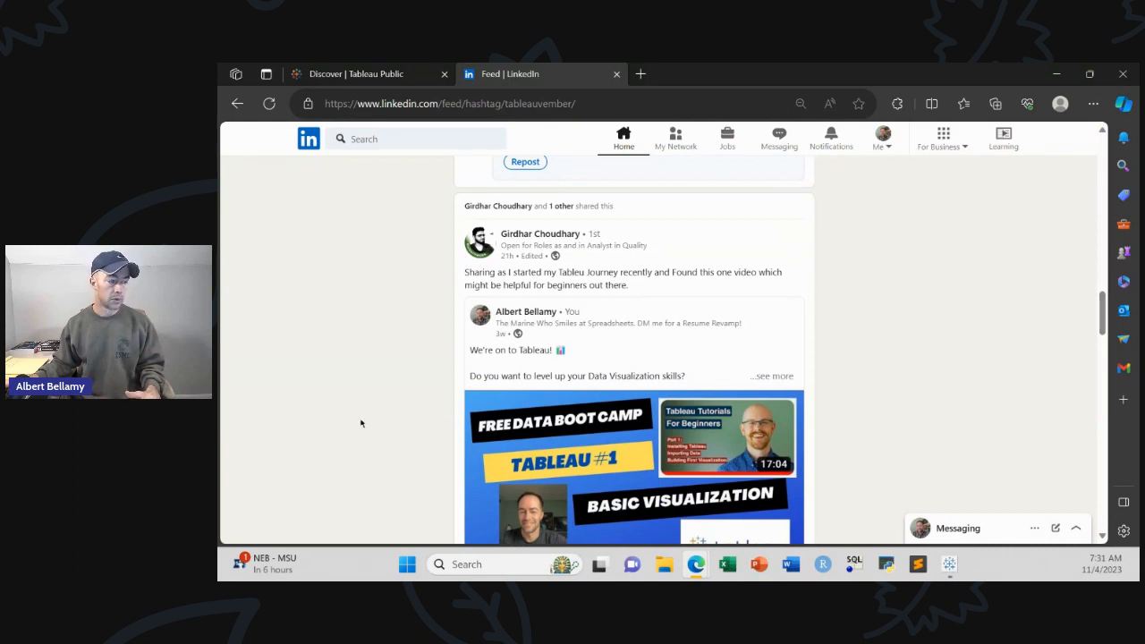
mouse_move(404, 306)
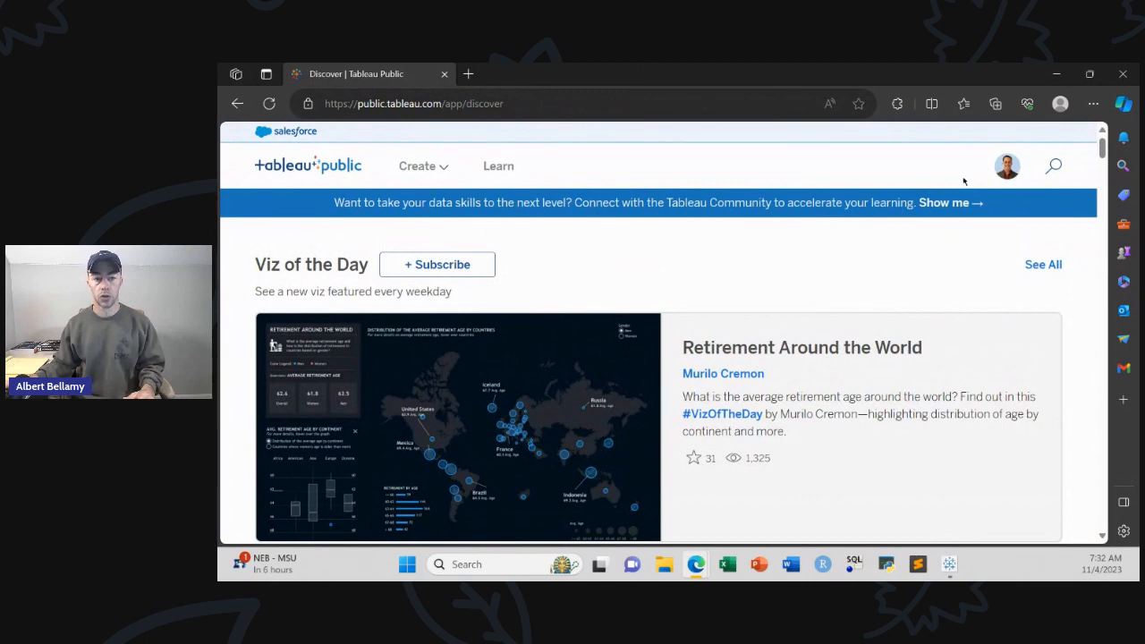
- Favorite the 'Retirement Around the World' Viz of the Day on Tableau Public Discover
click(419, 164)
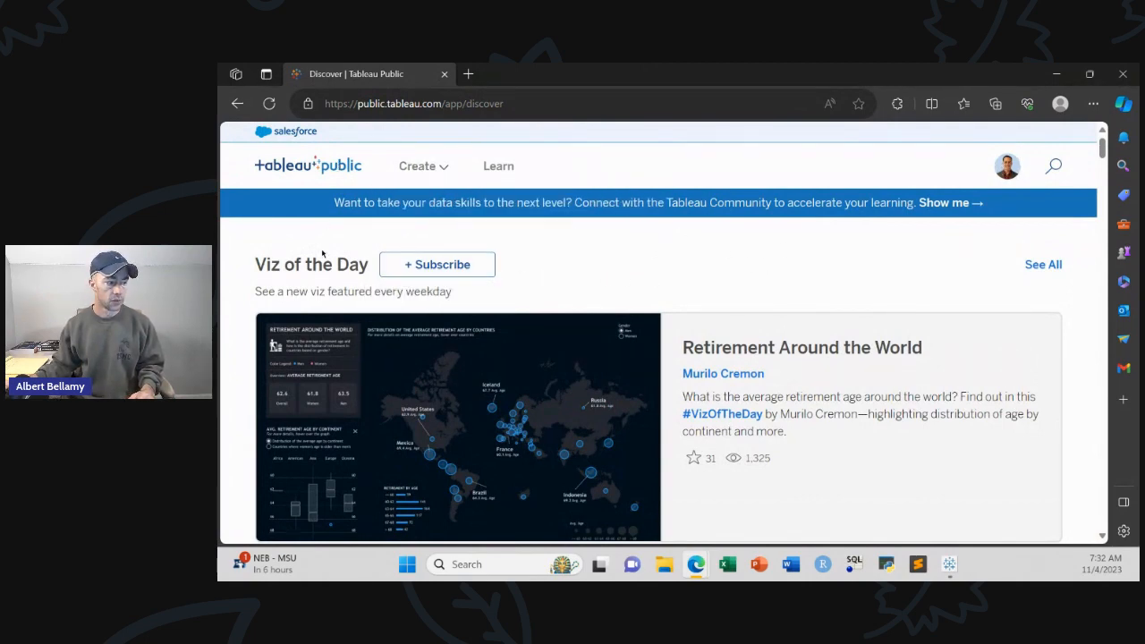
mouse_move(540, 275)
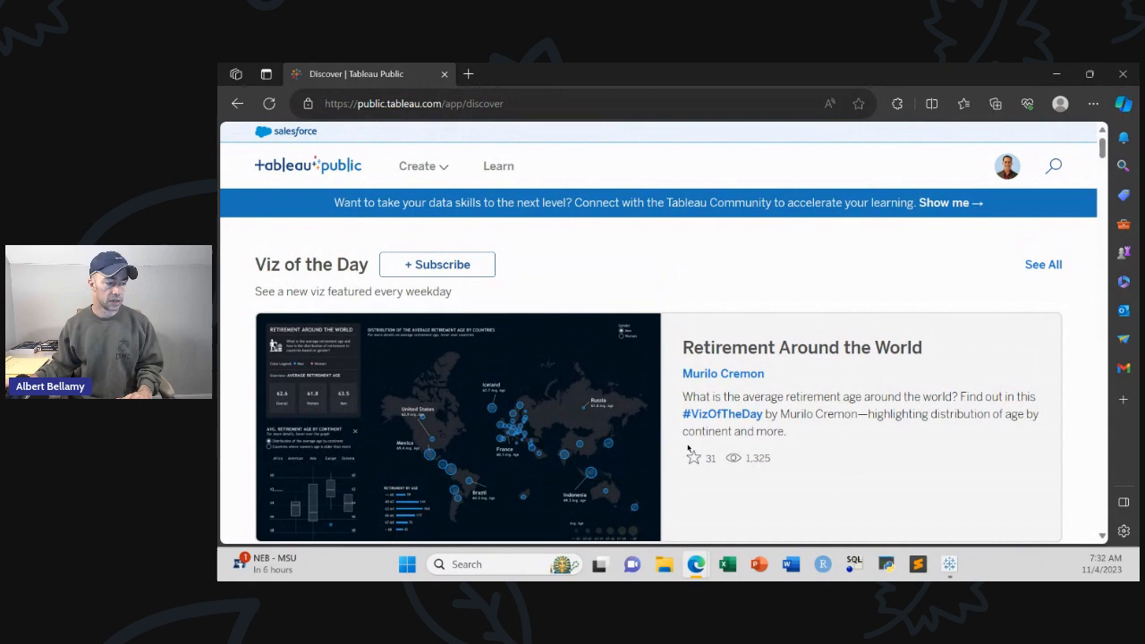
click(694, 458)
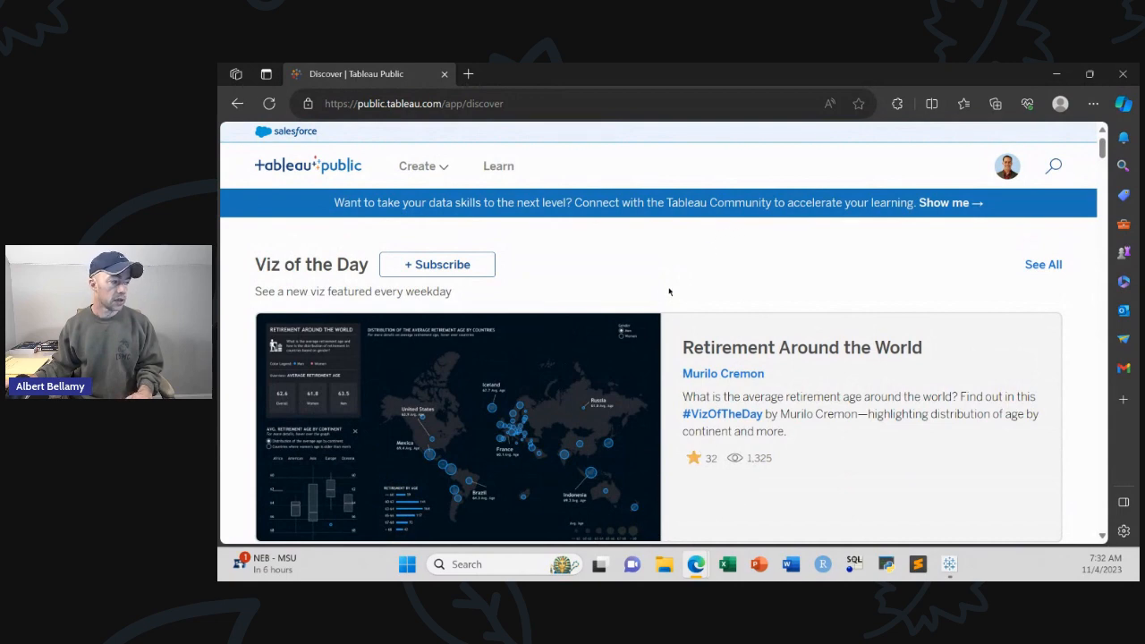
scroll(down, 3)
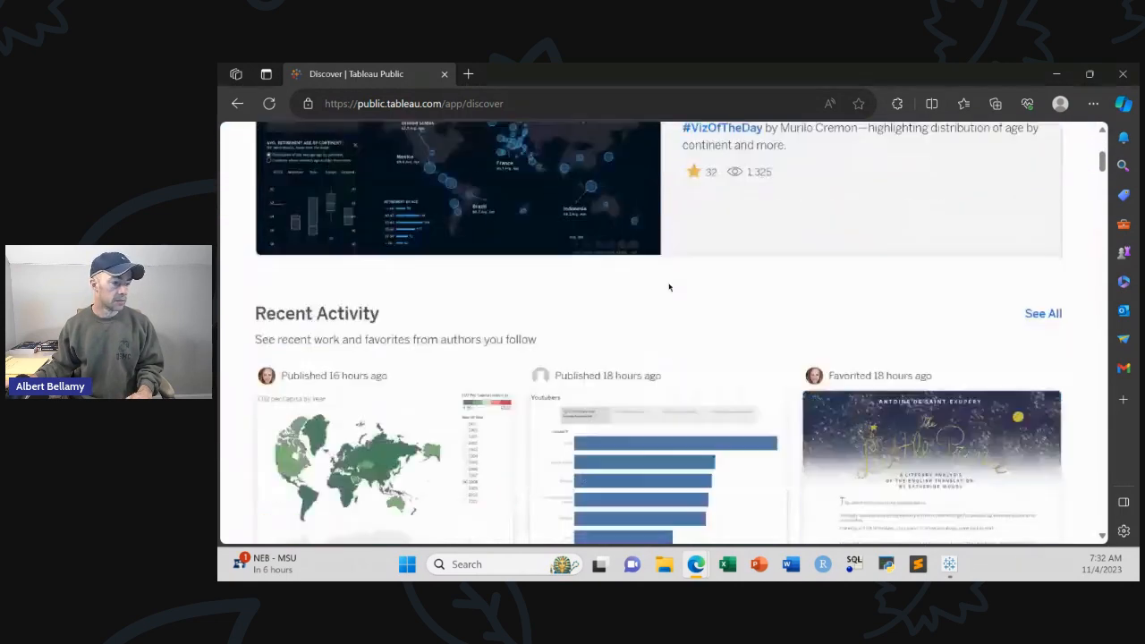
scroll(down, 3)
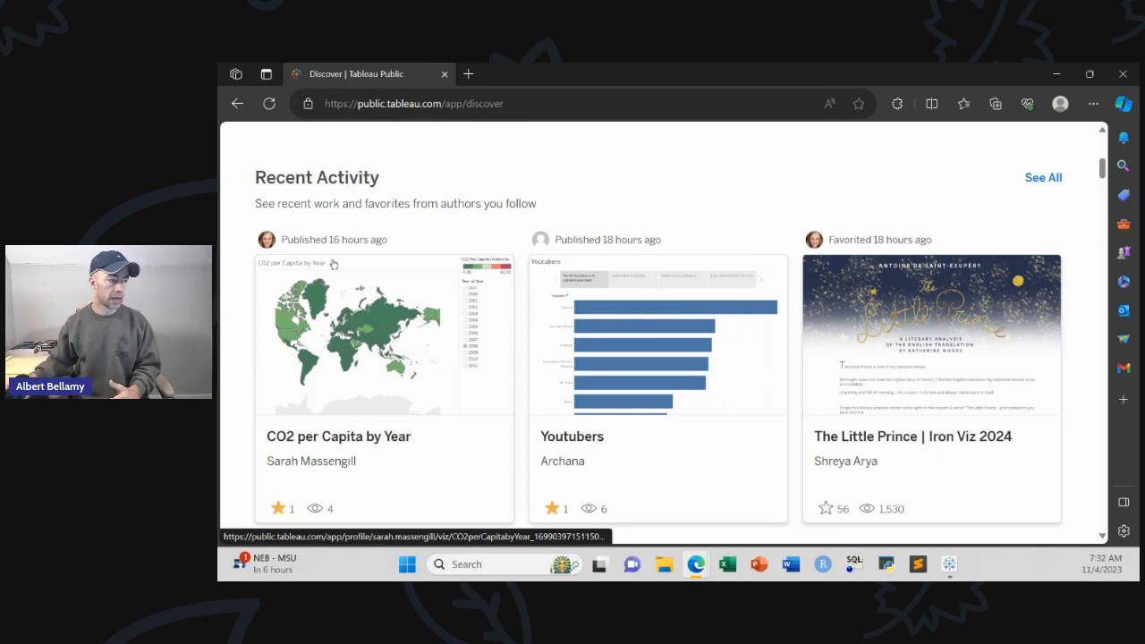
- Scroll to Recent Activity and open its full See All page
scroll(down, 3)
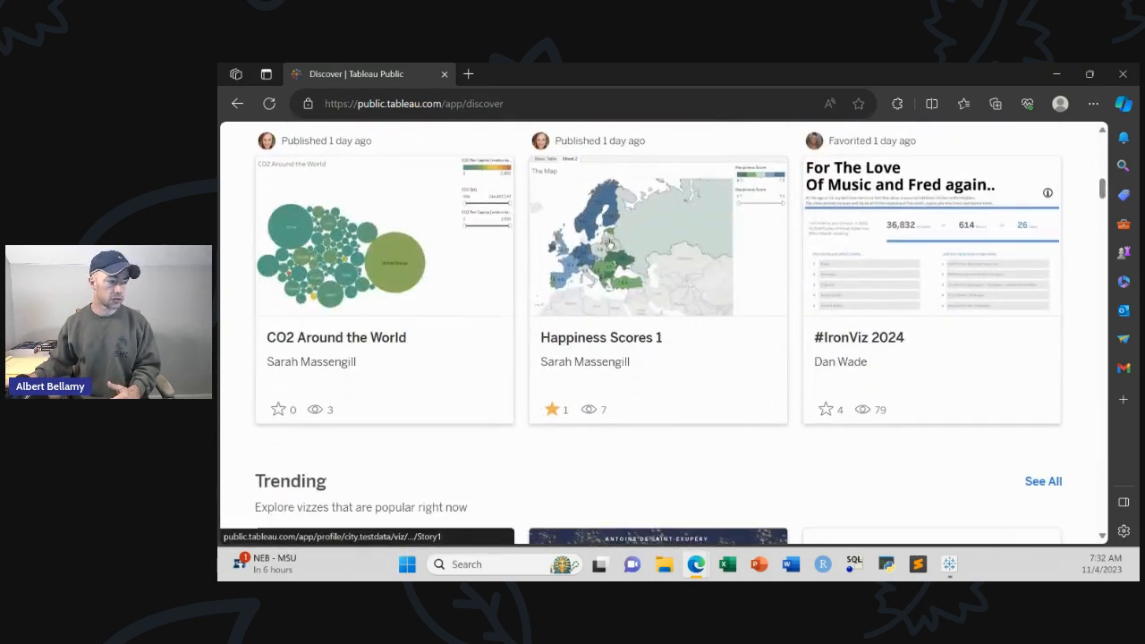
scroll(down, 3)
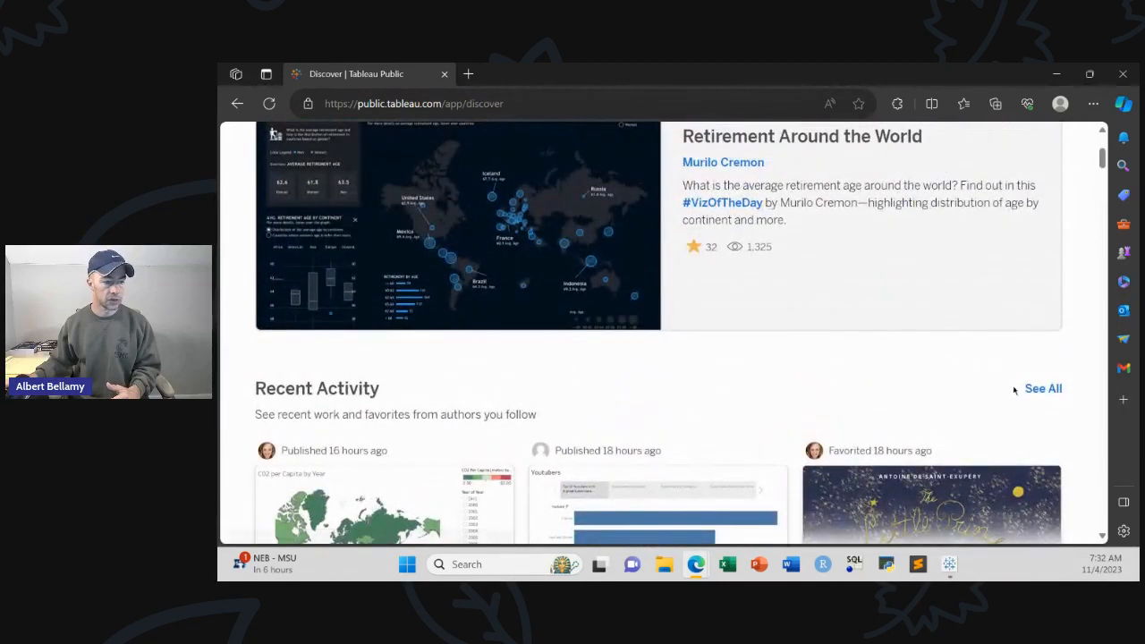
click(1043, 387)
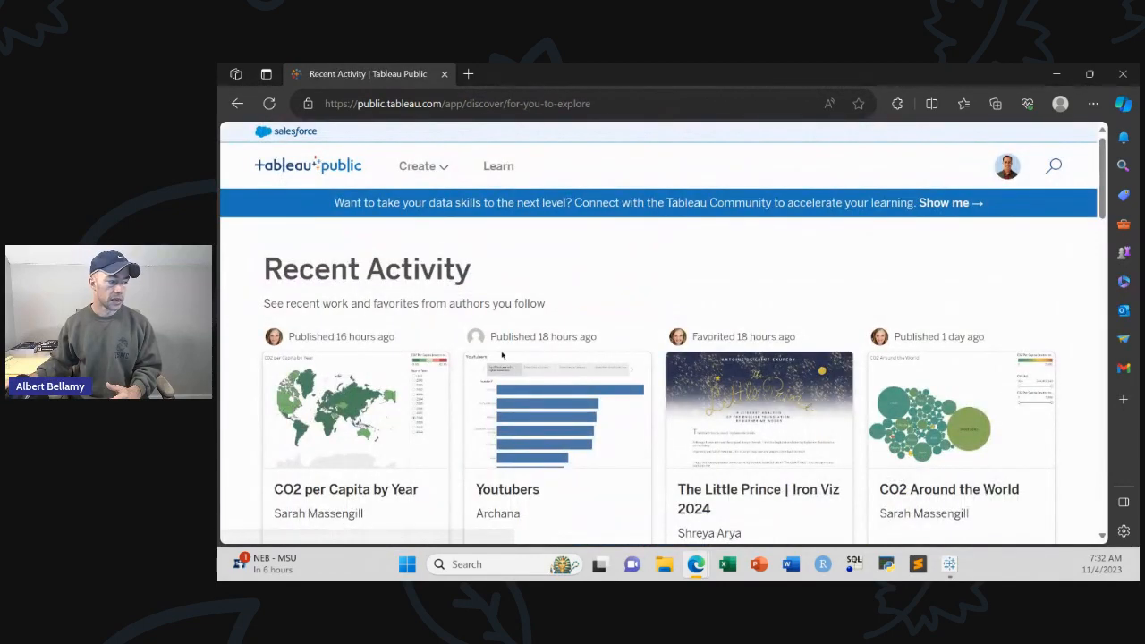
- Scroll the Recent Activity page through vizzes from followed authors around 'CO2 Around the World'
scroll(down, 3)
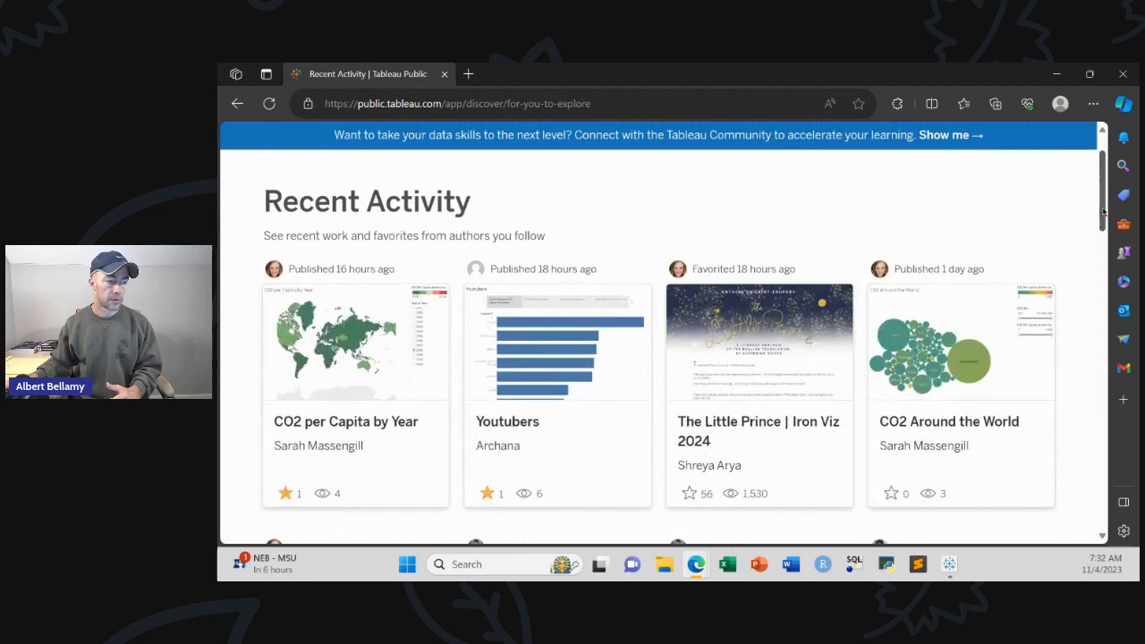
scroll(down, 3)
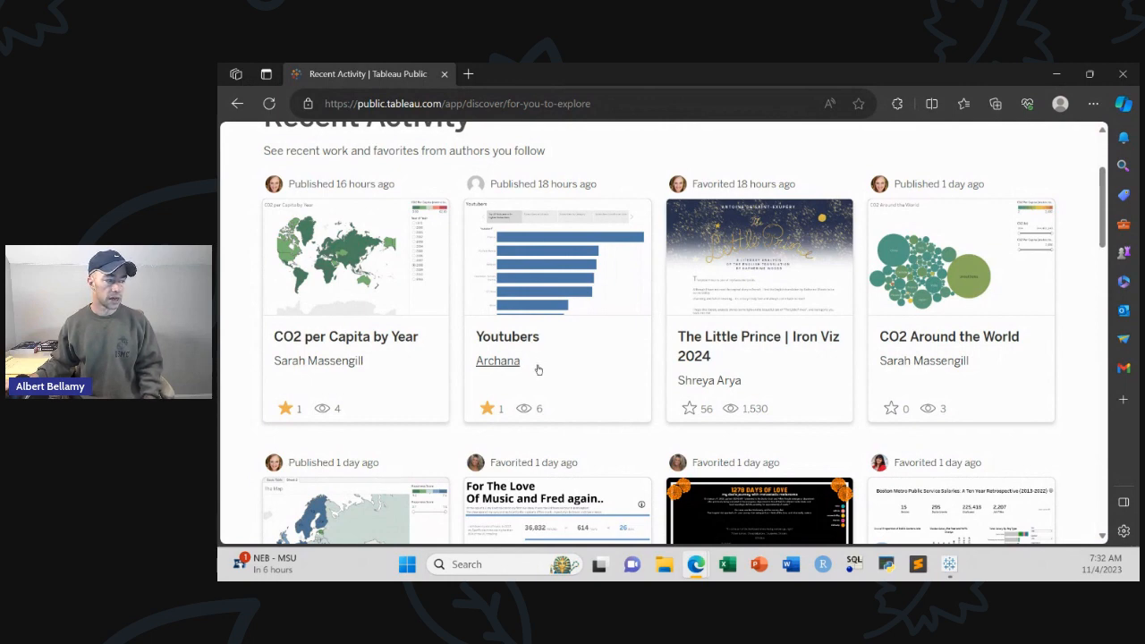
mouse_move(748, 348)
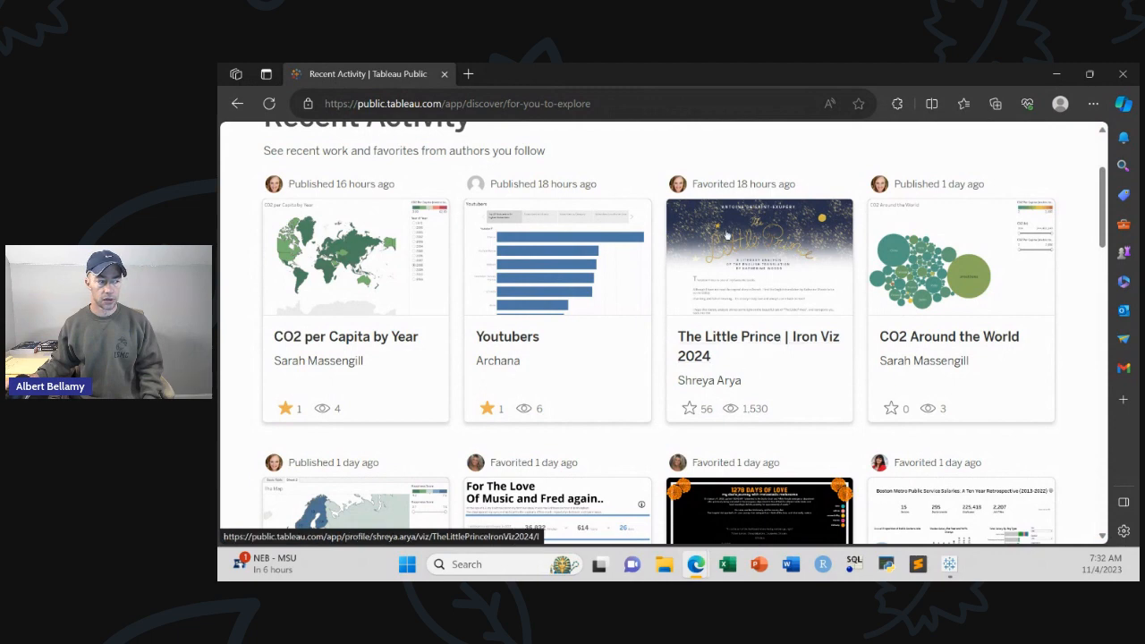
mouse_move(311, 205)
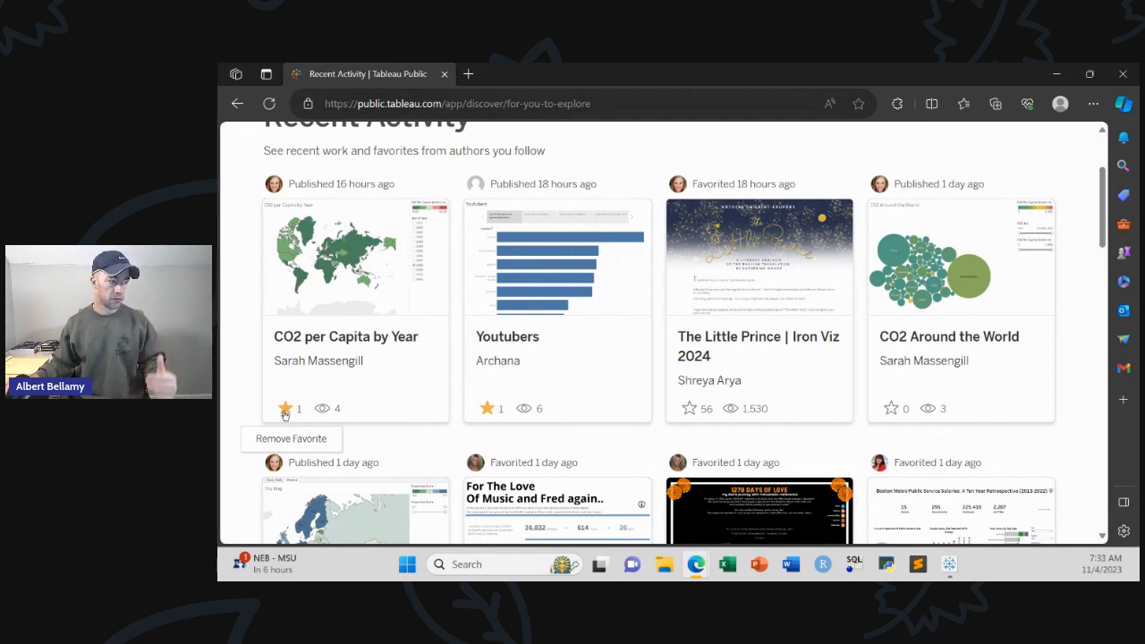
mouse_move(314, 201)
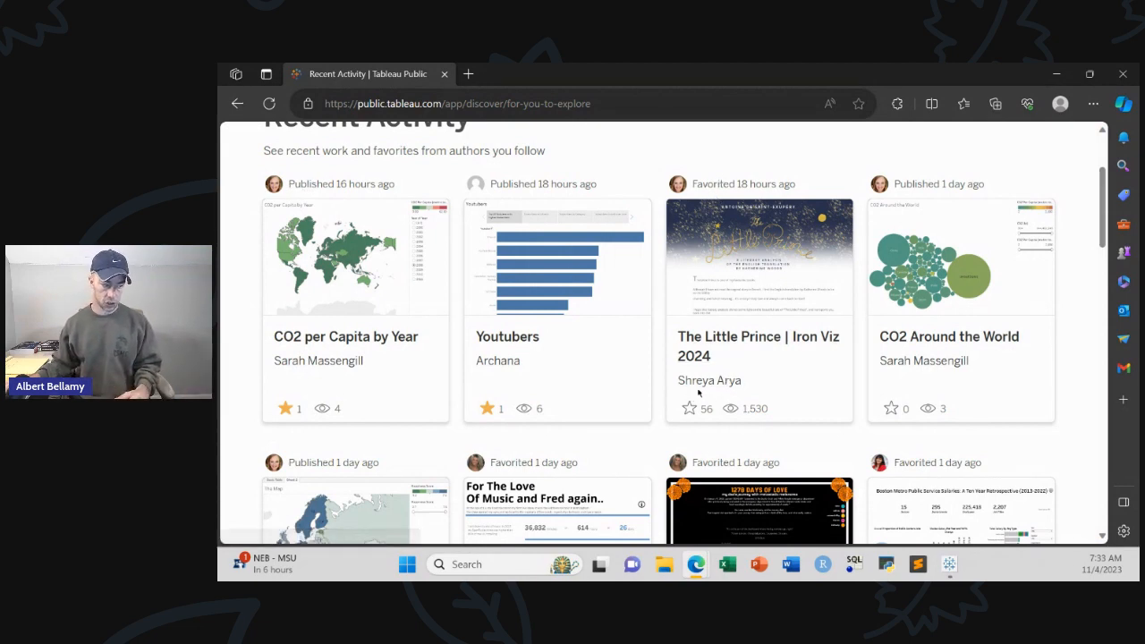
mouse_move(708, 379)
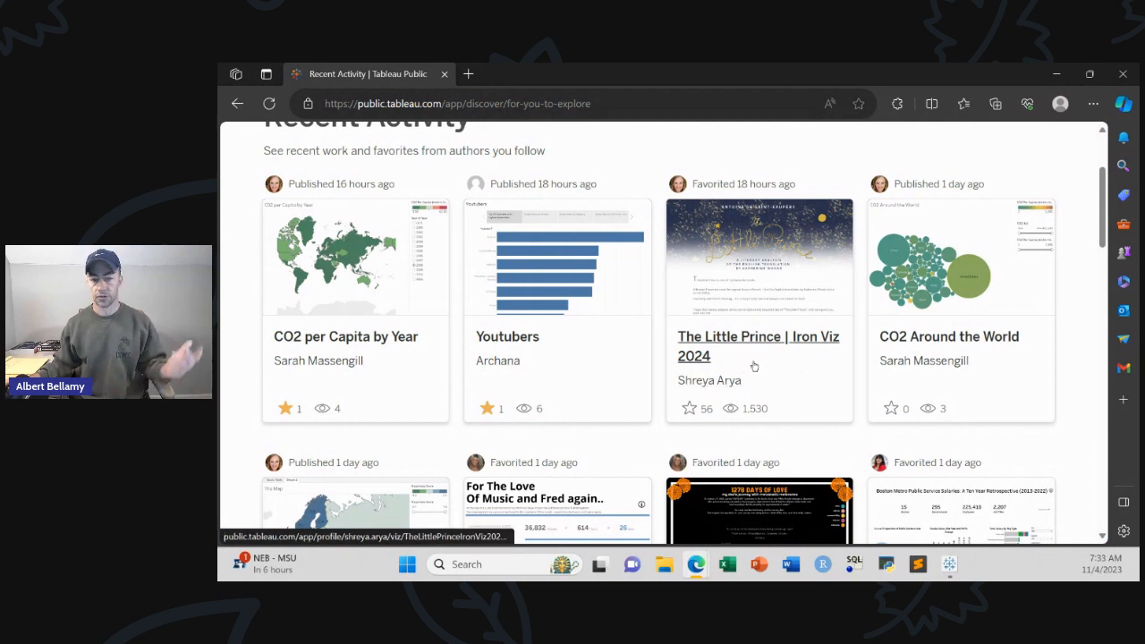
mouse_move(797, 295)
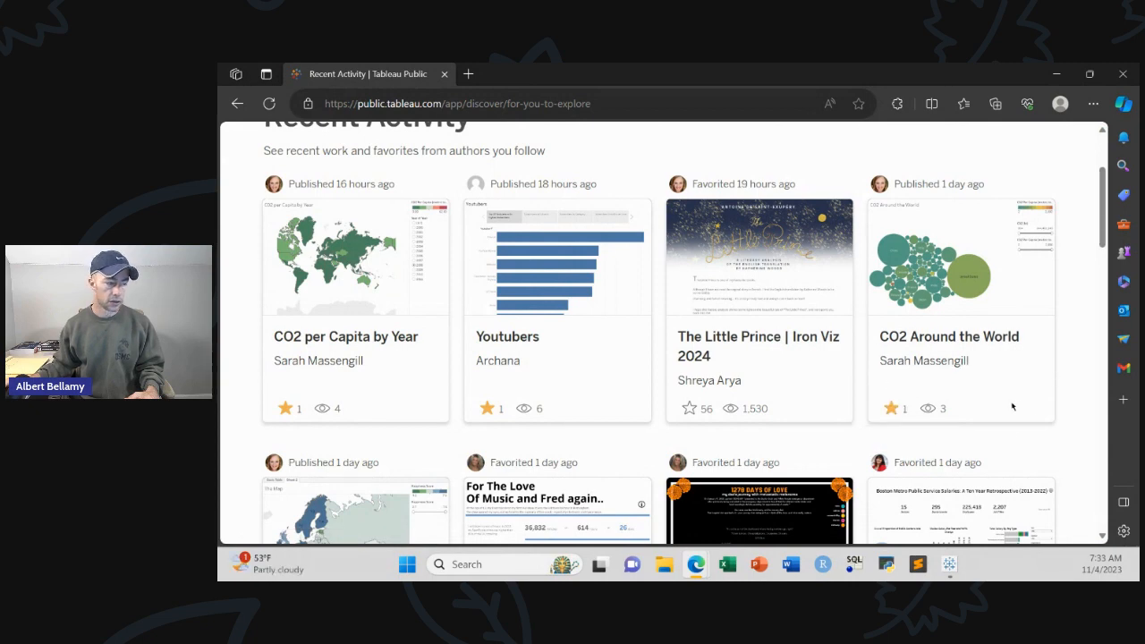
scroll(down, 3)
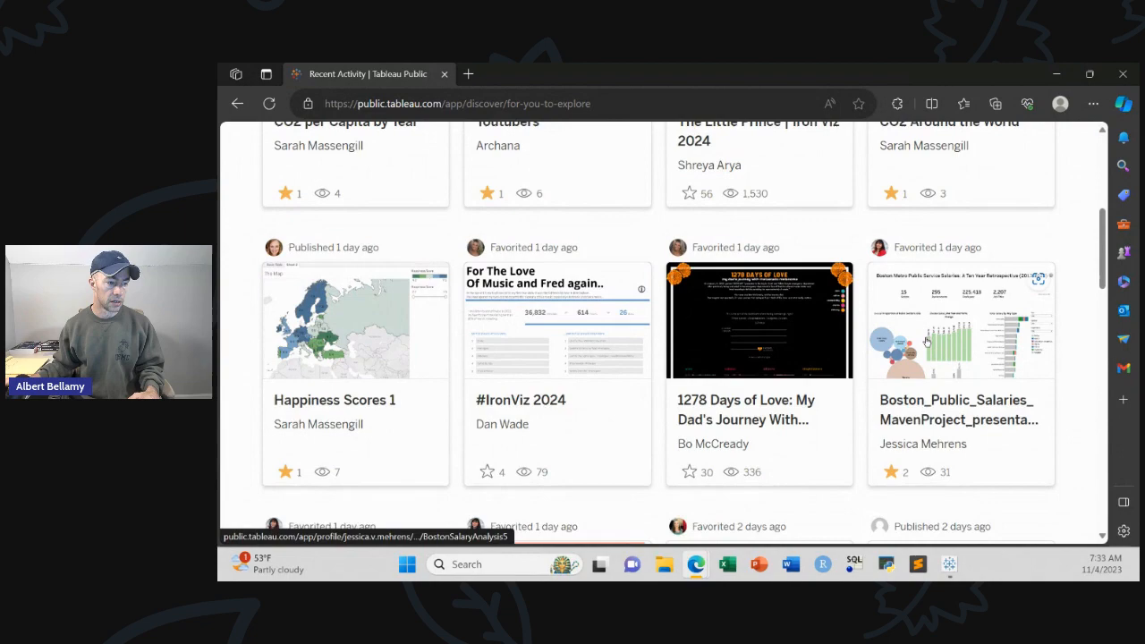
scroll(down, 3)
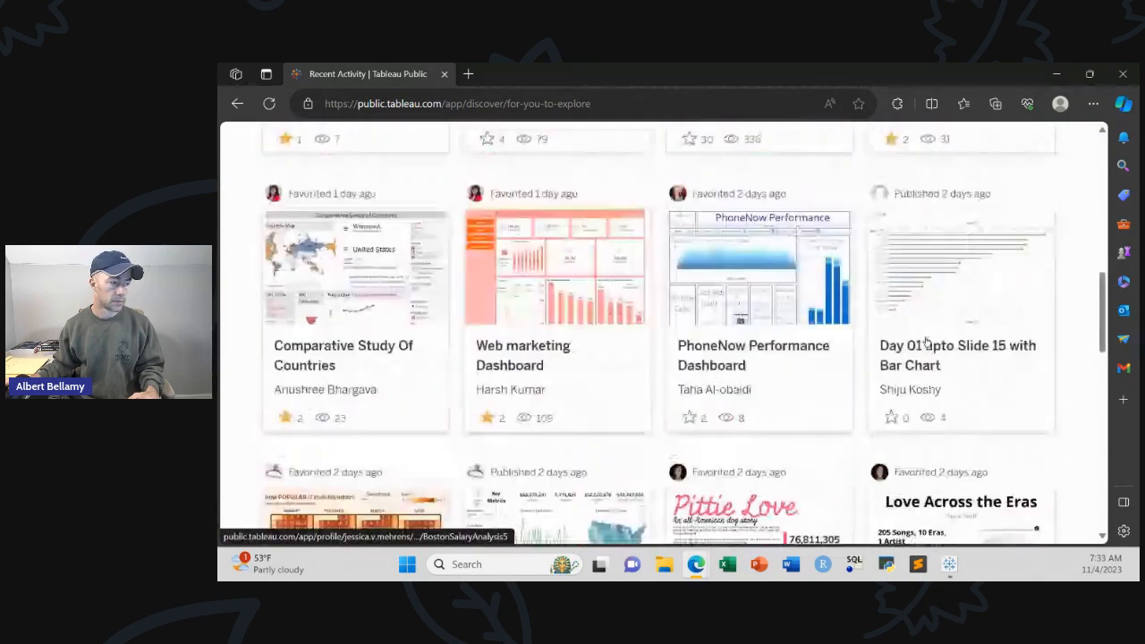
scroll(up, 3)
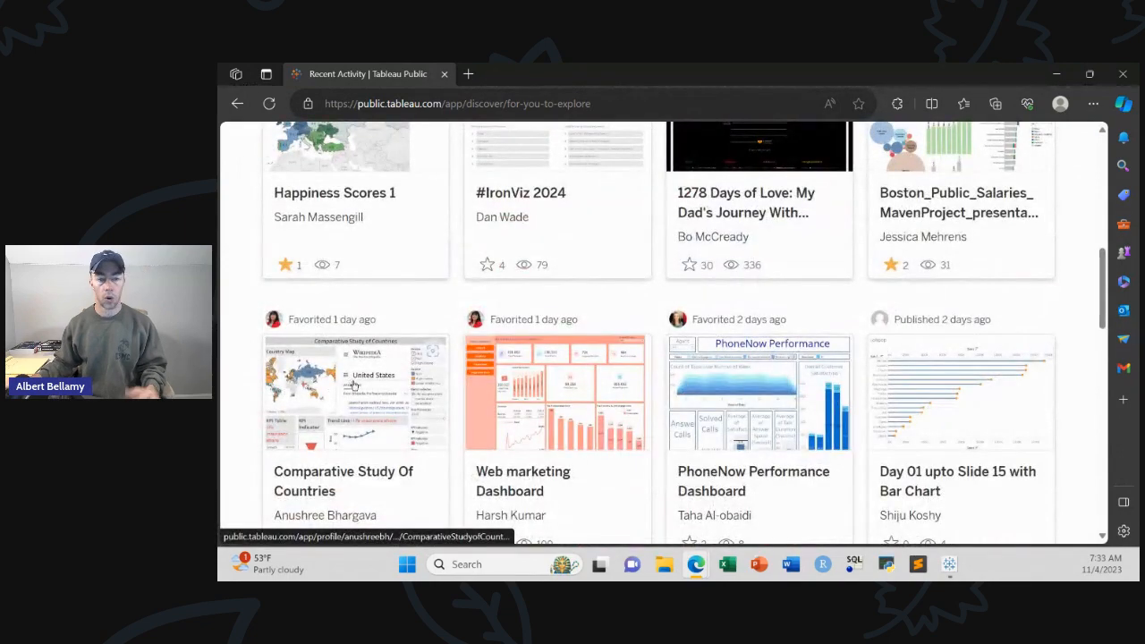